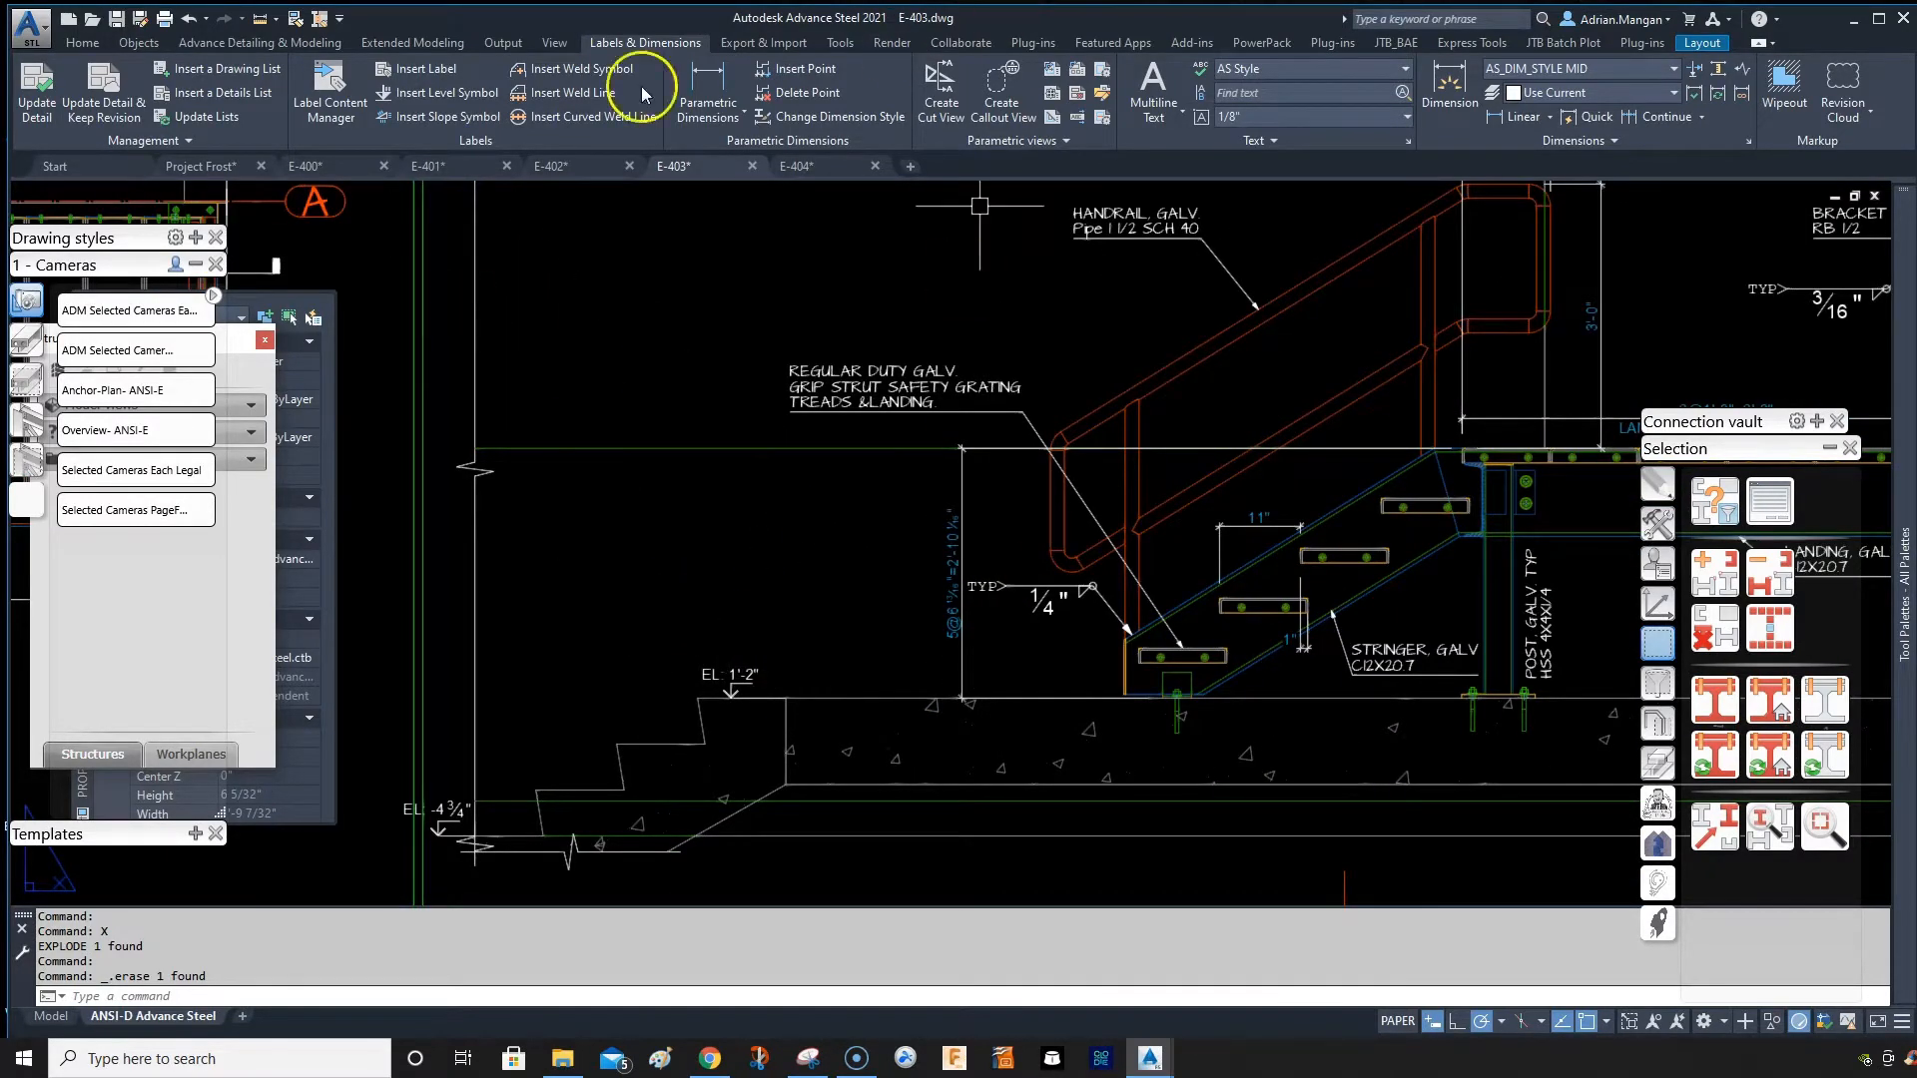
pyautogui.moveTo(837, 500)
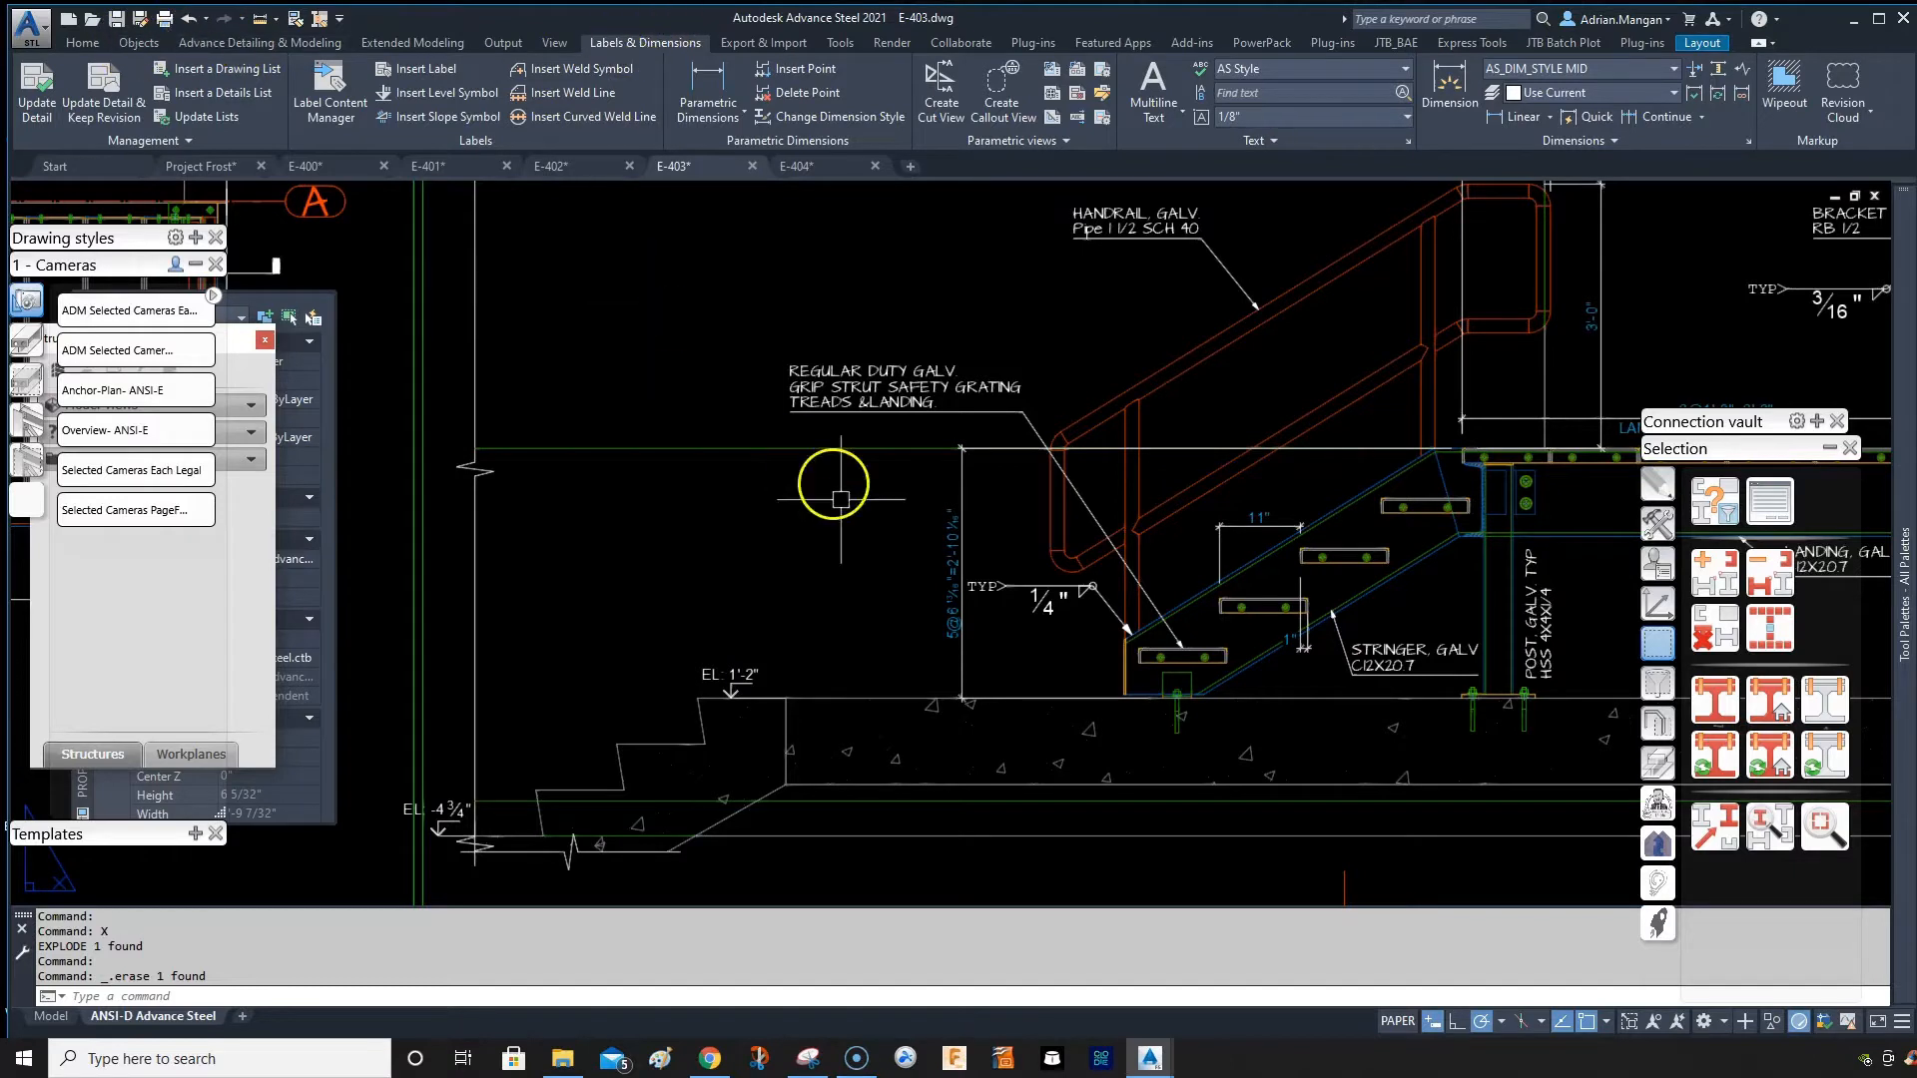
pyautogui.moveTo(739, 715)
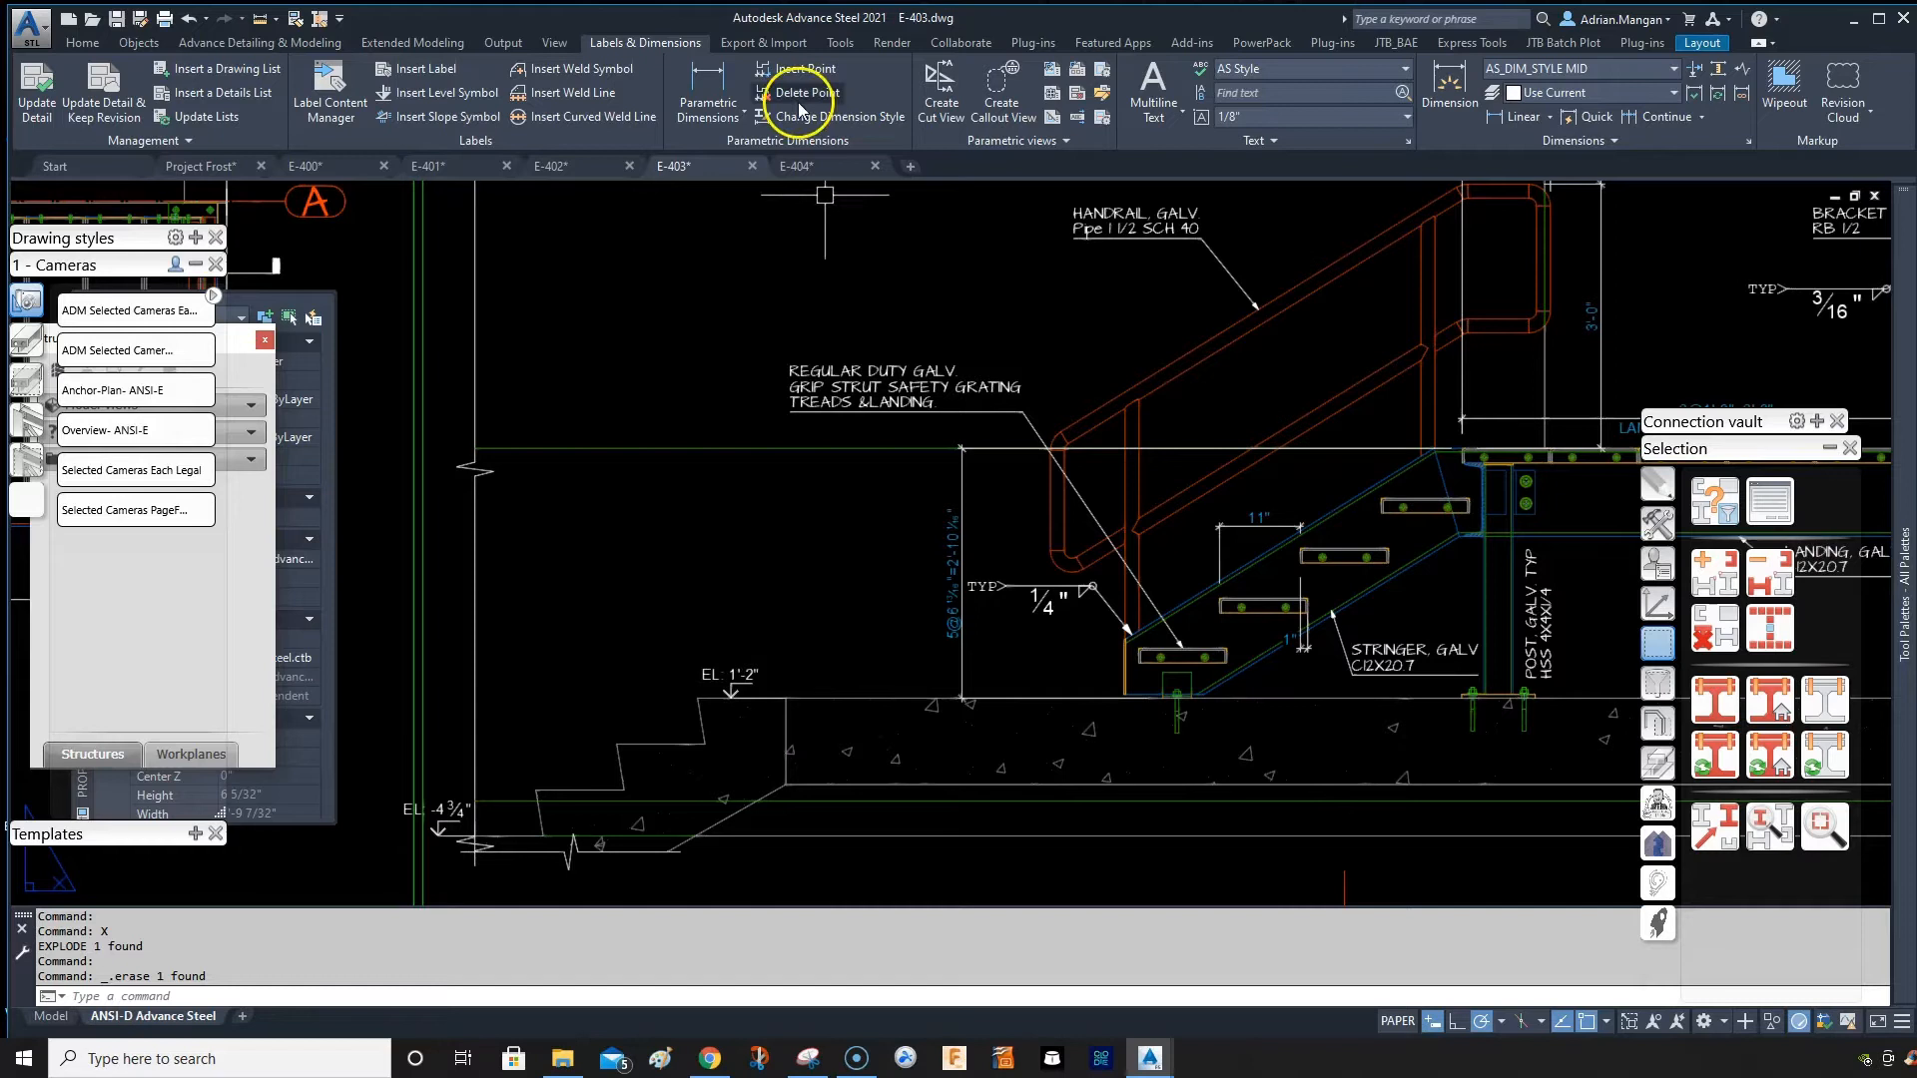
pyautogui.moveTo(554, 42)
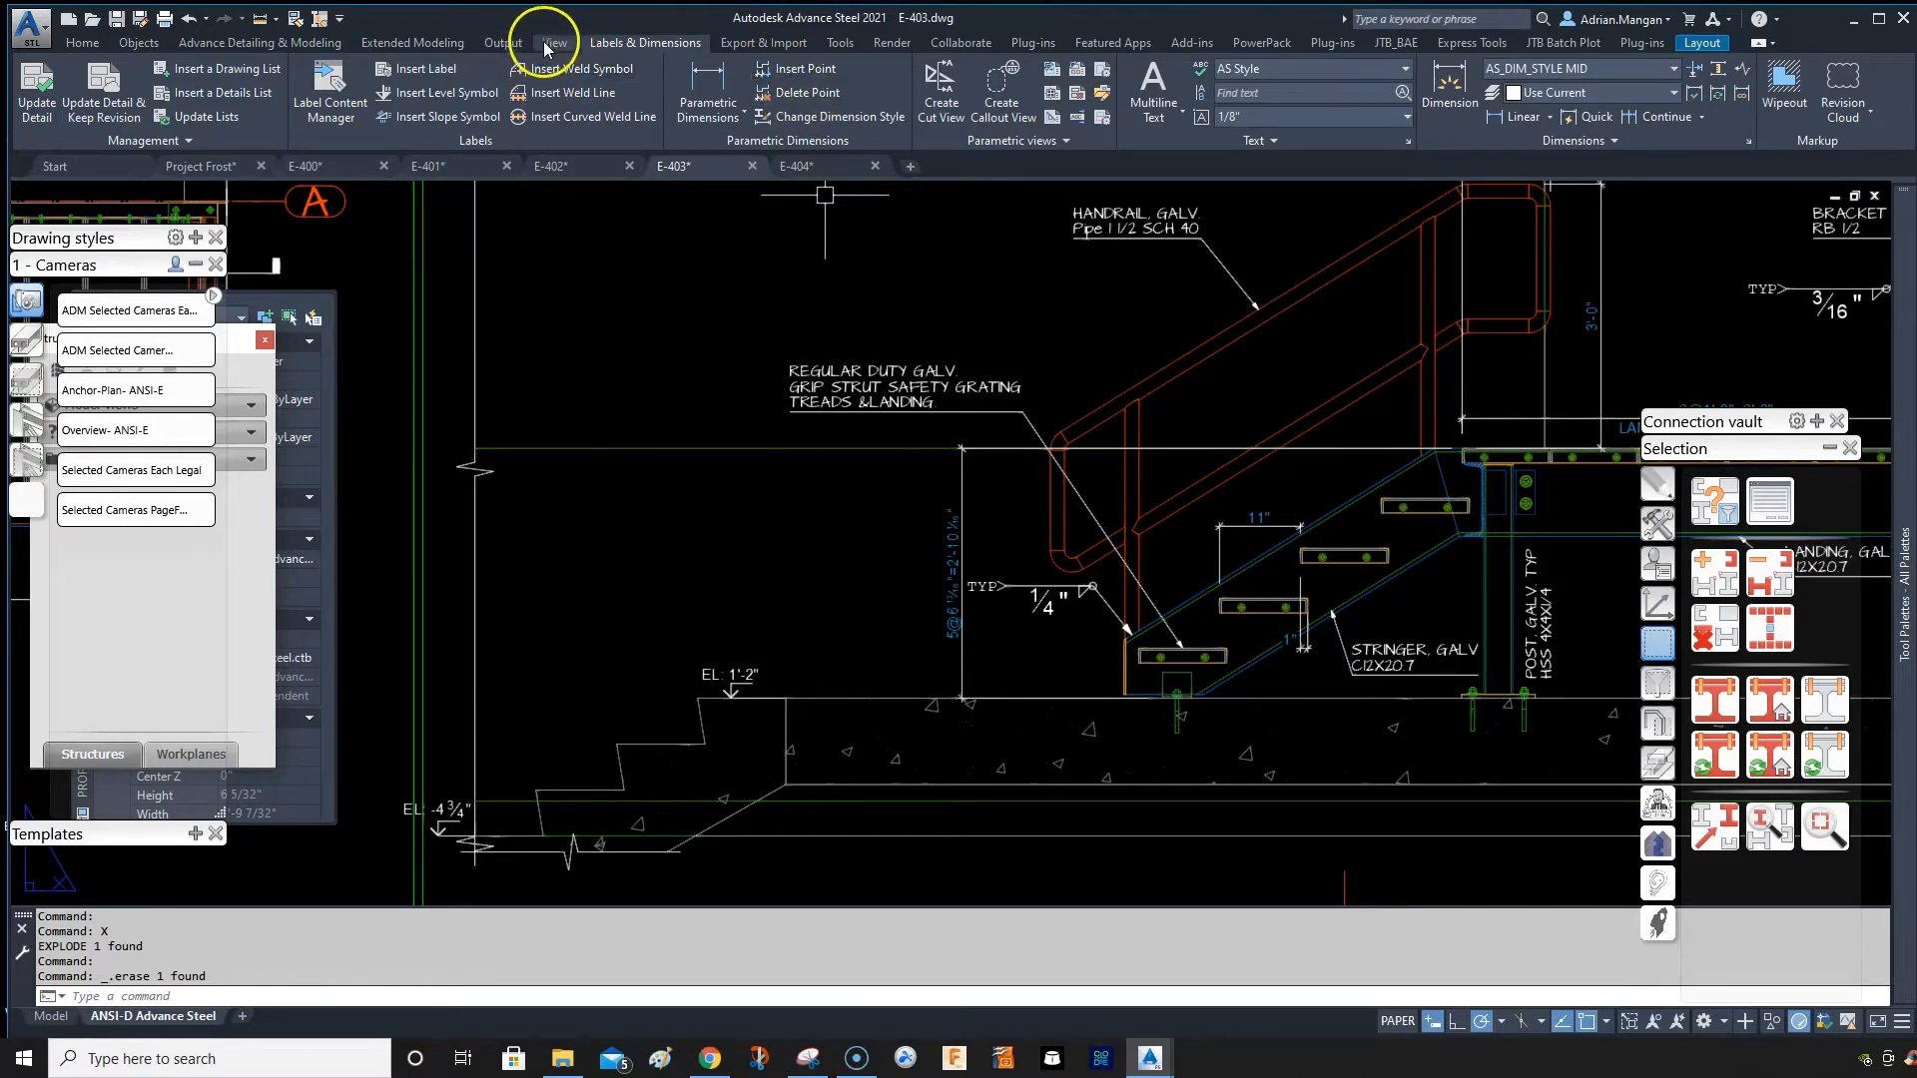
pyautogui.moveTo(803, 568)
pyautogui.write('MU')
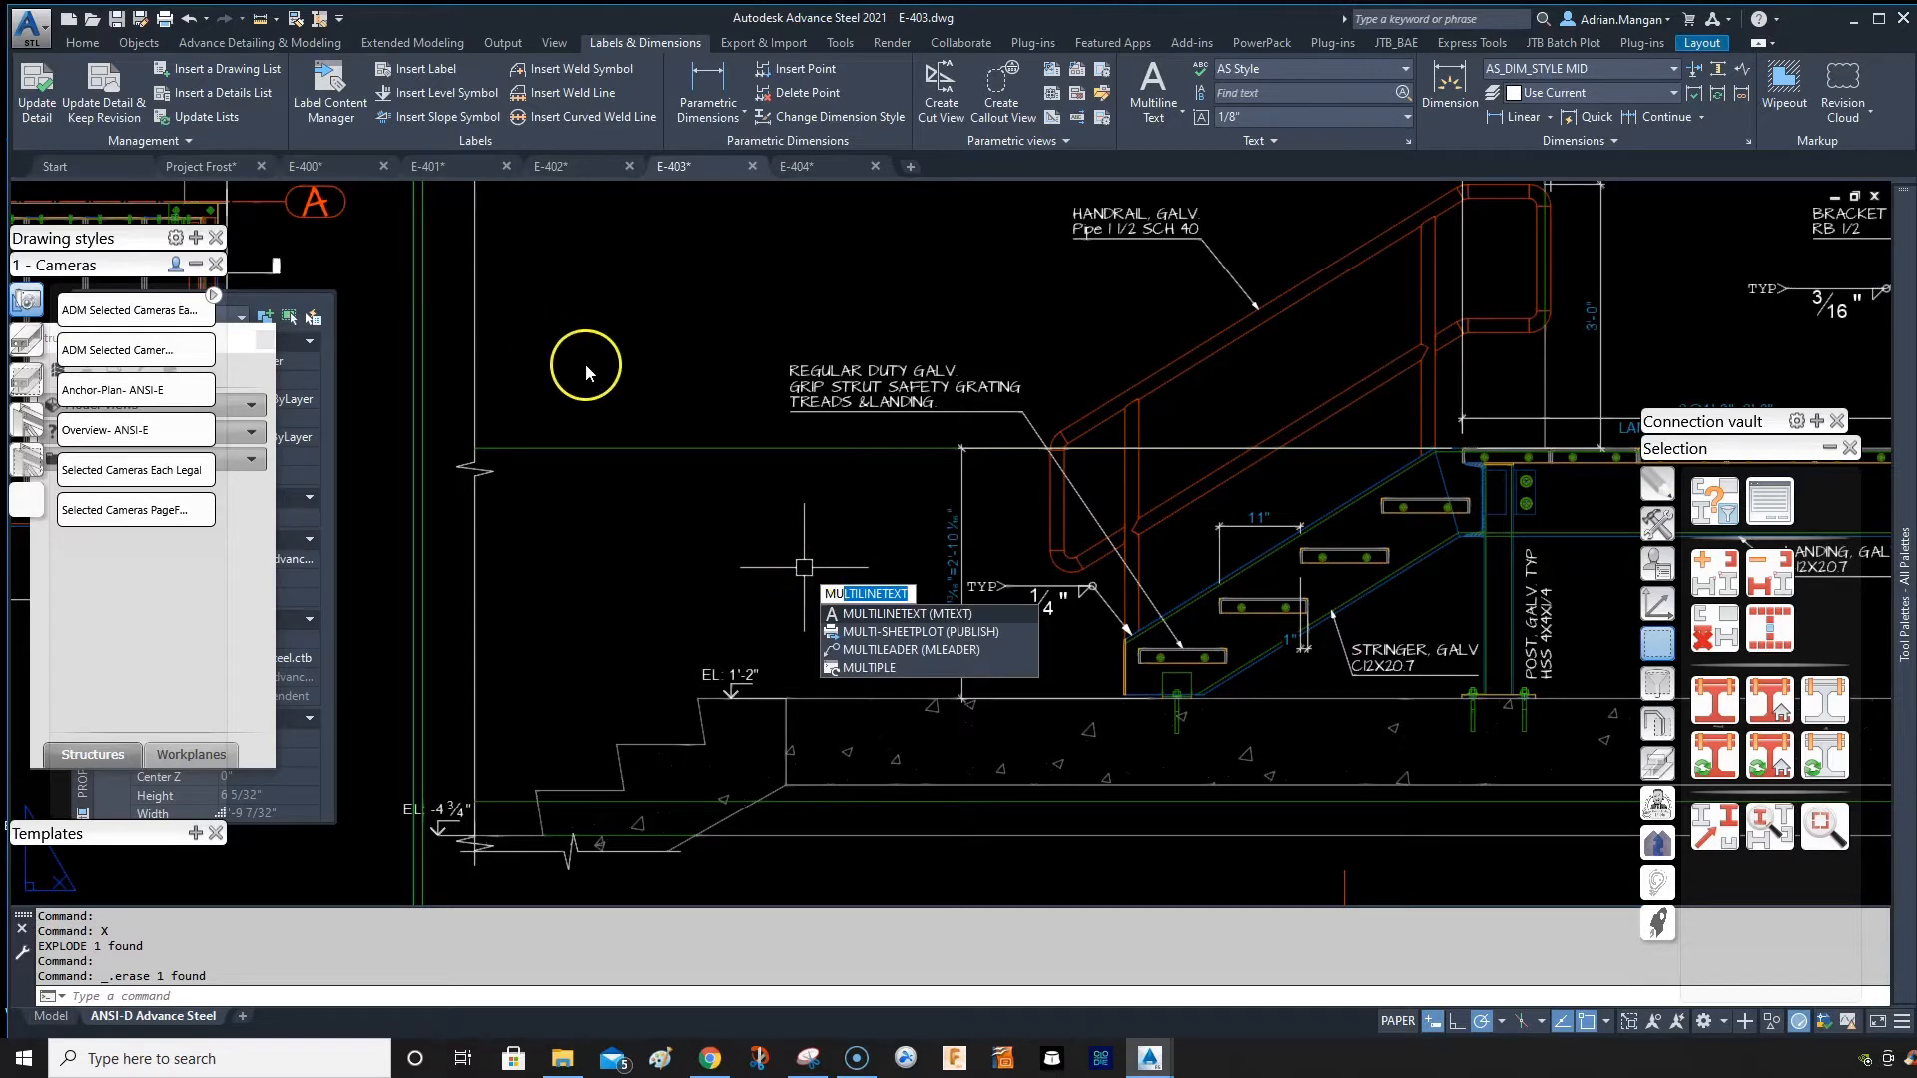
pyautogui.moveTo(832, 595)
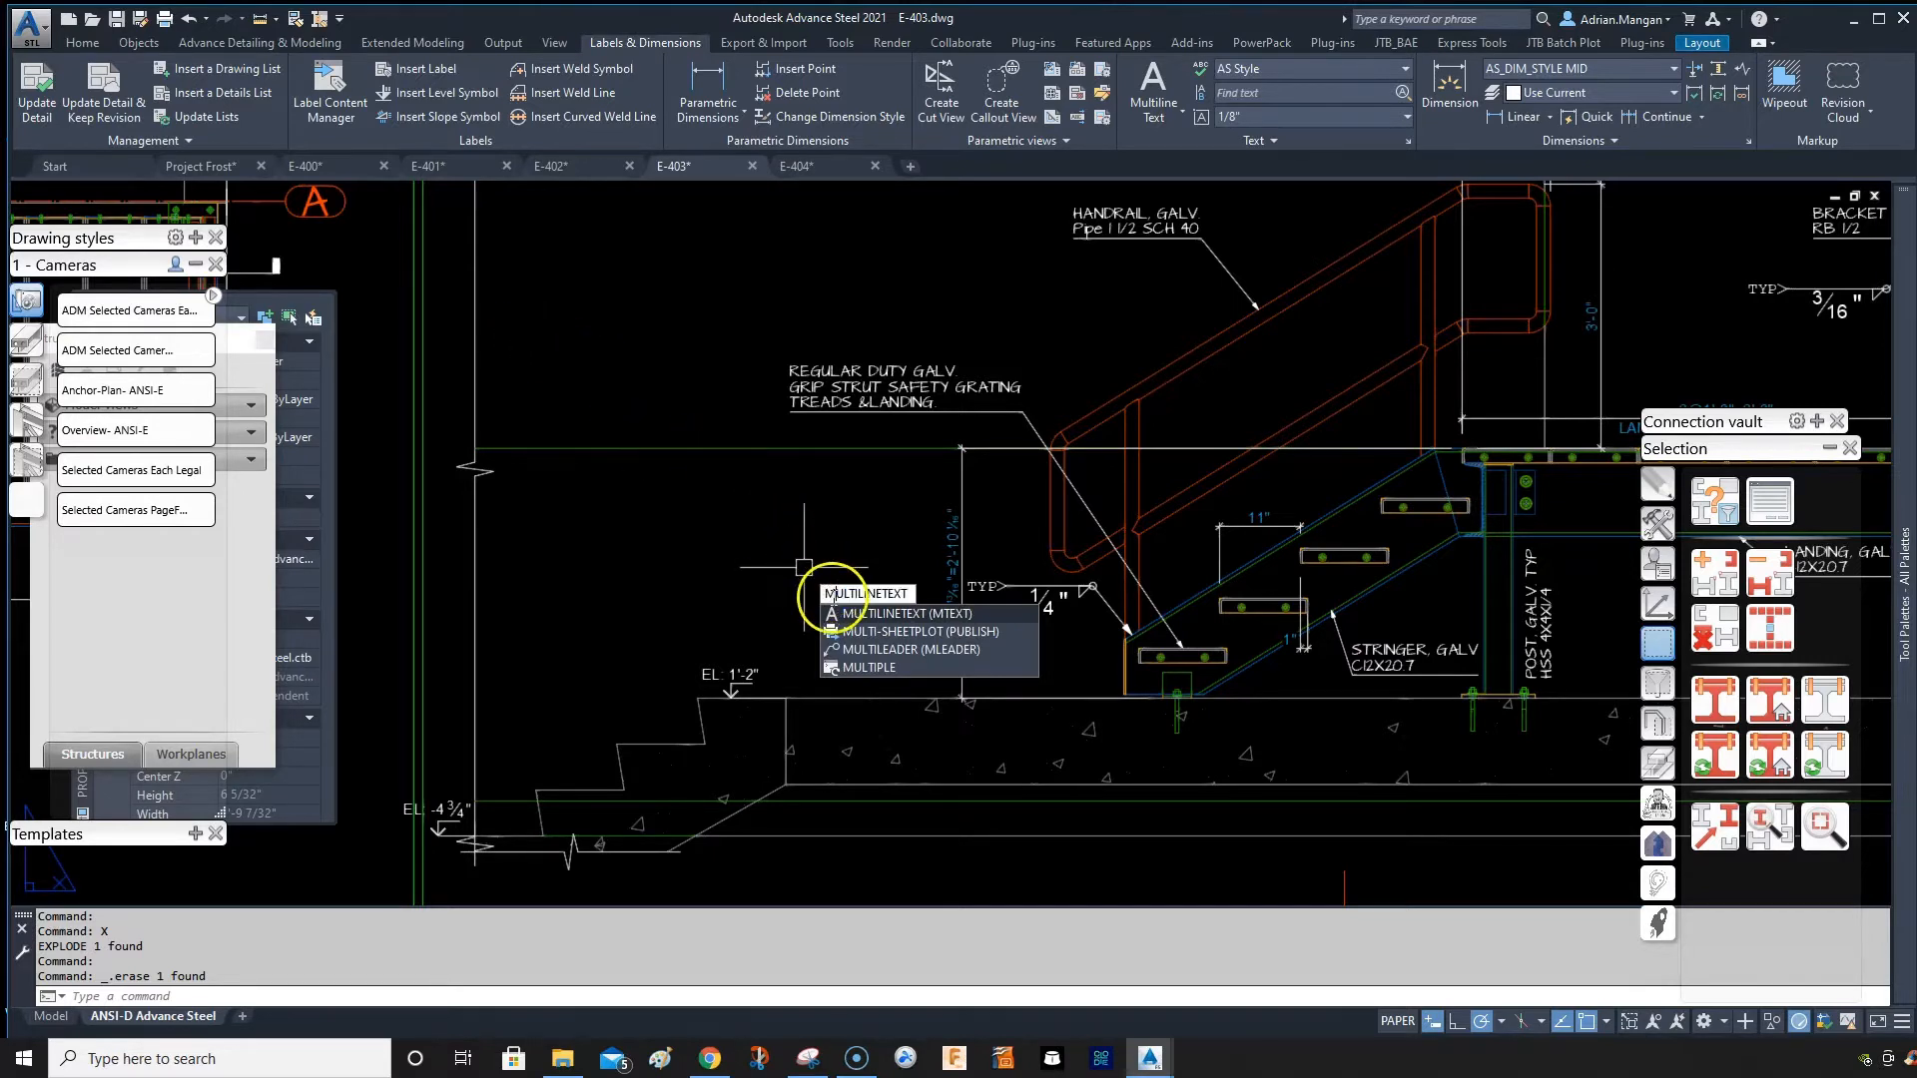
pyautogui.click(905, 612)
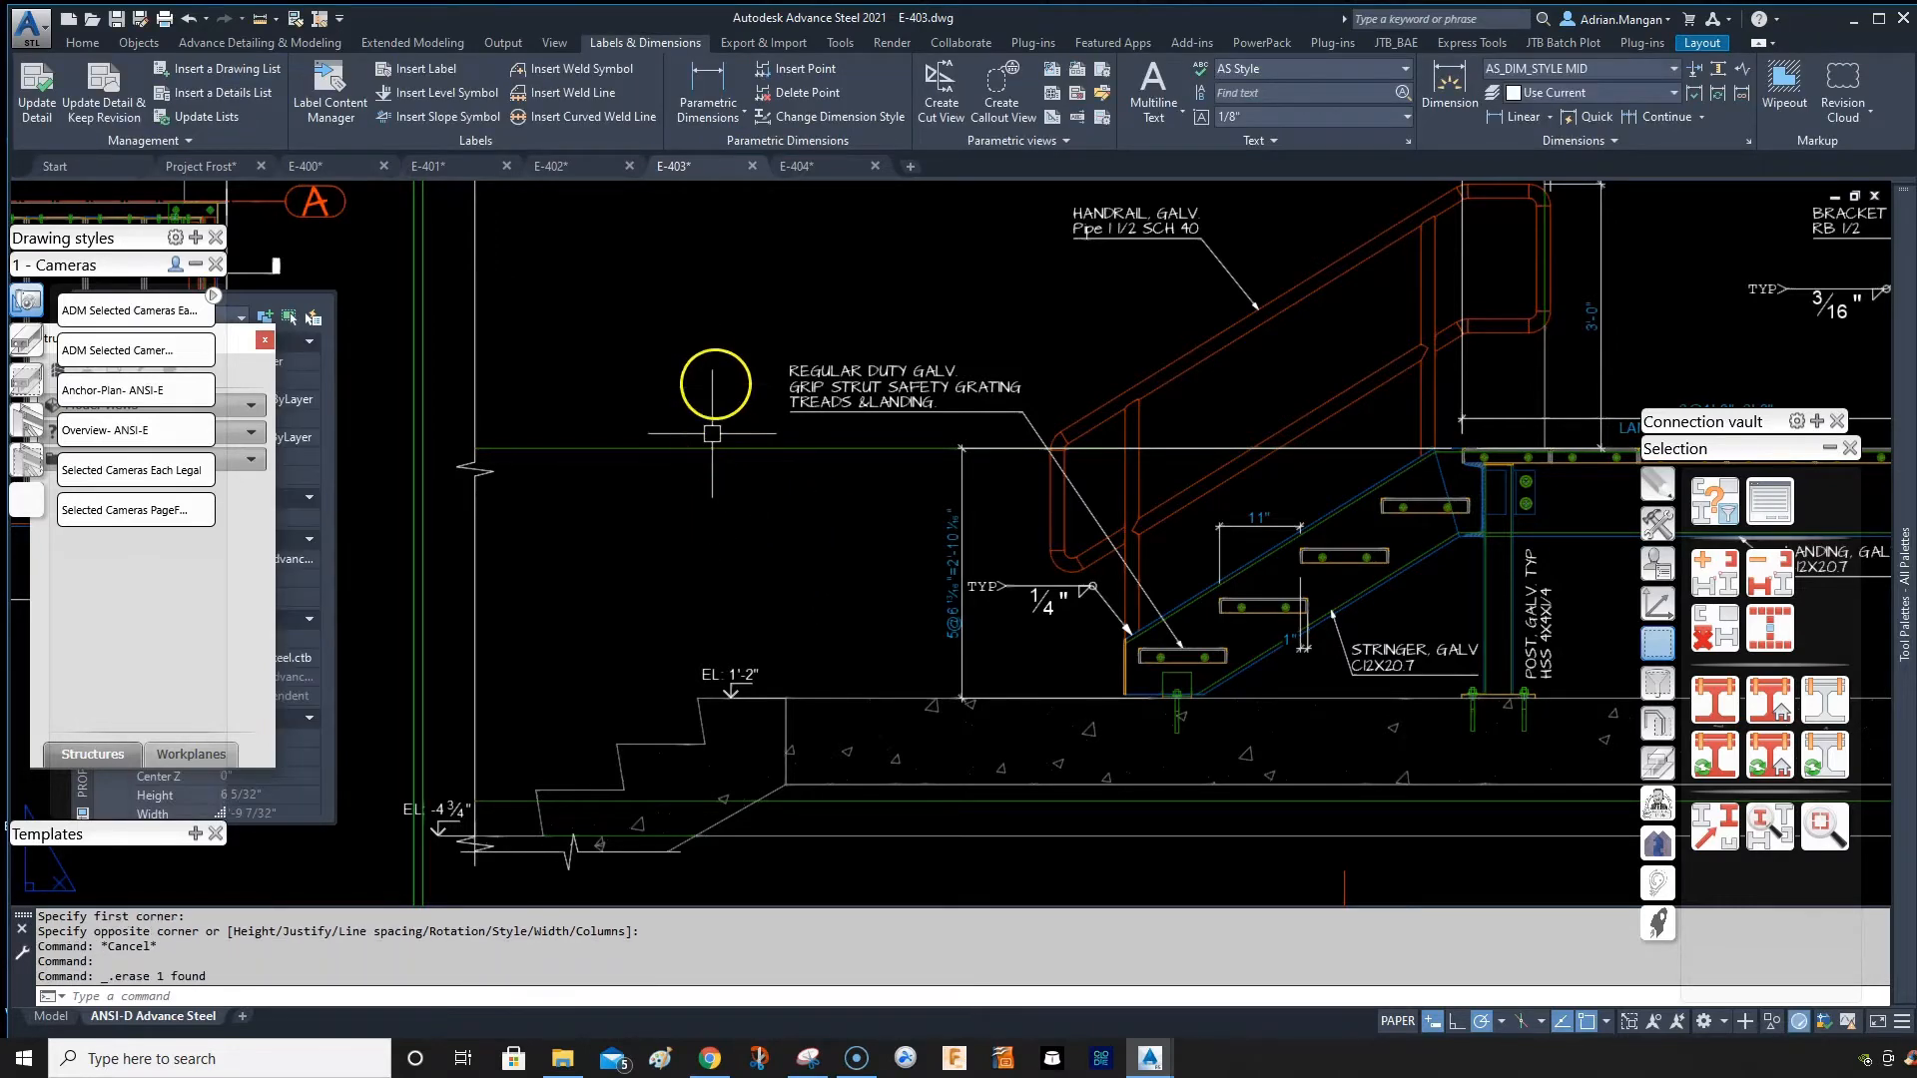
pyautogui.moveTo(866, 576)
pyautogui.write('T')
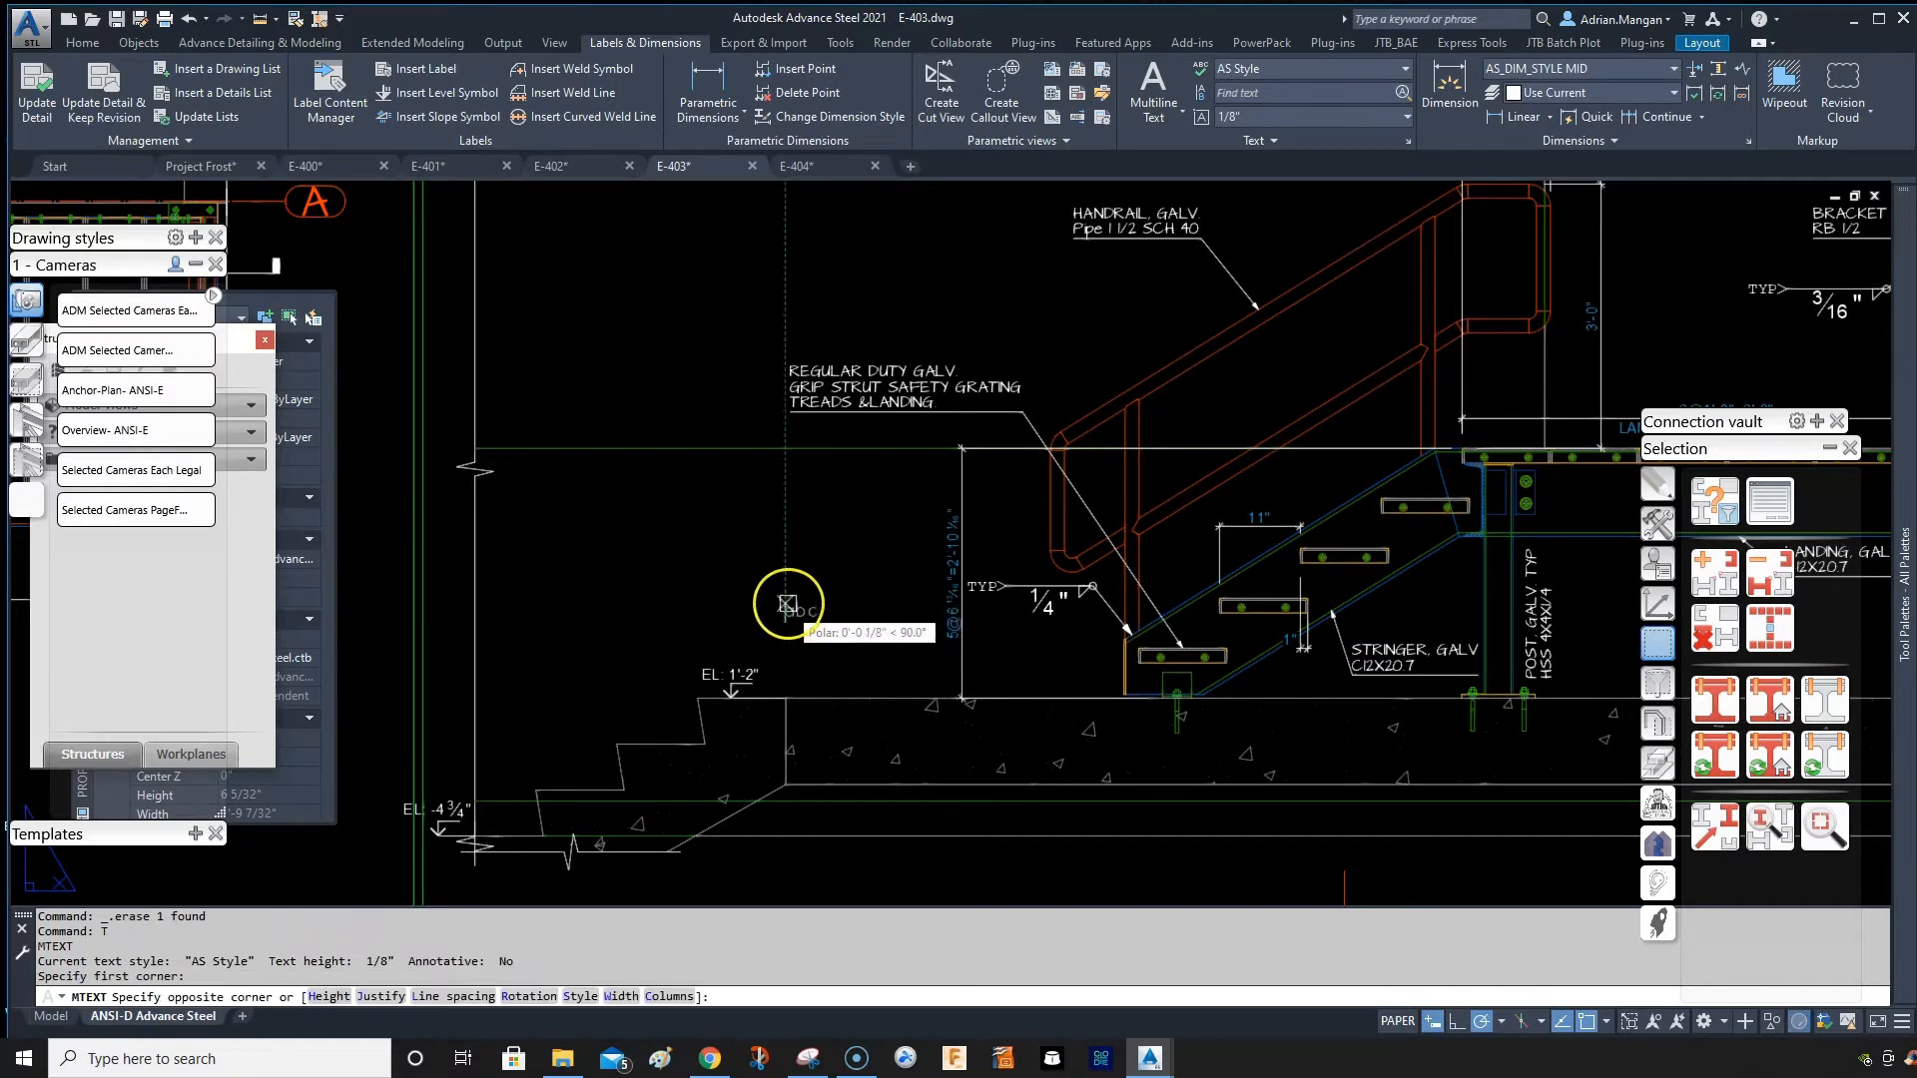
pyautogui.moveTo(789, 605)
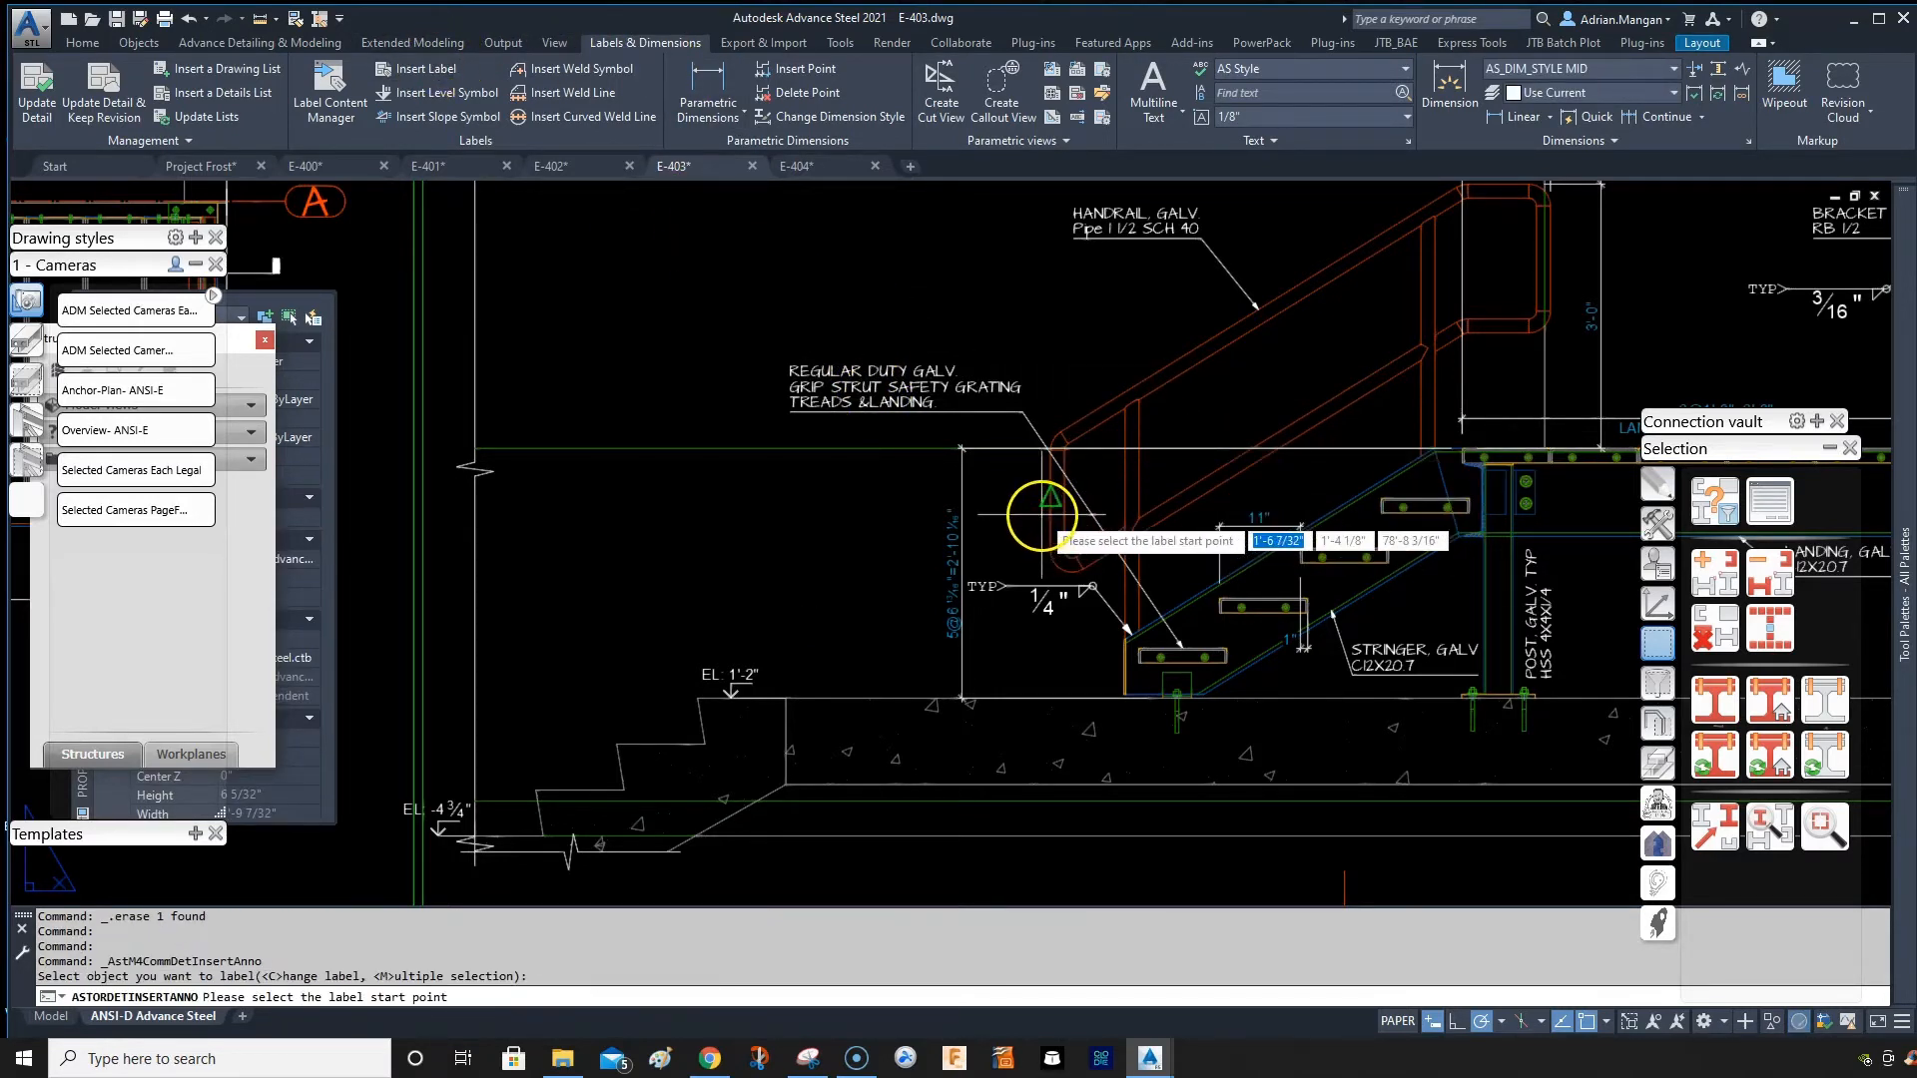
# Place a leadered label on the stair with its text beside EL 1'-2".
pyautogui.click(1039, 513)
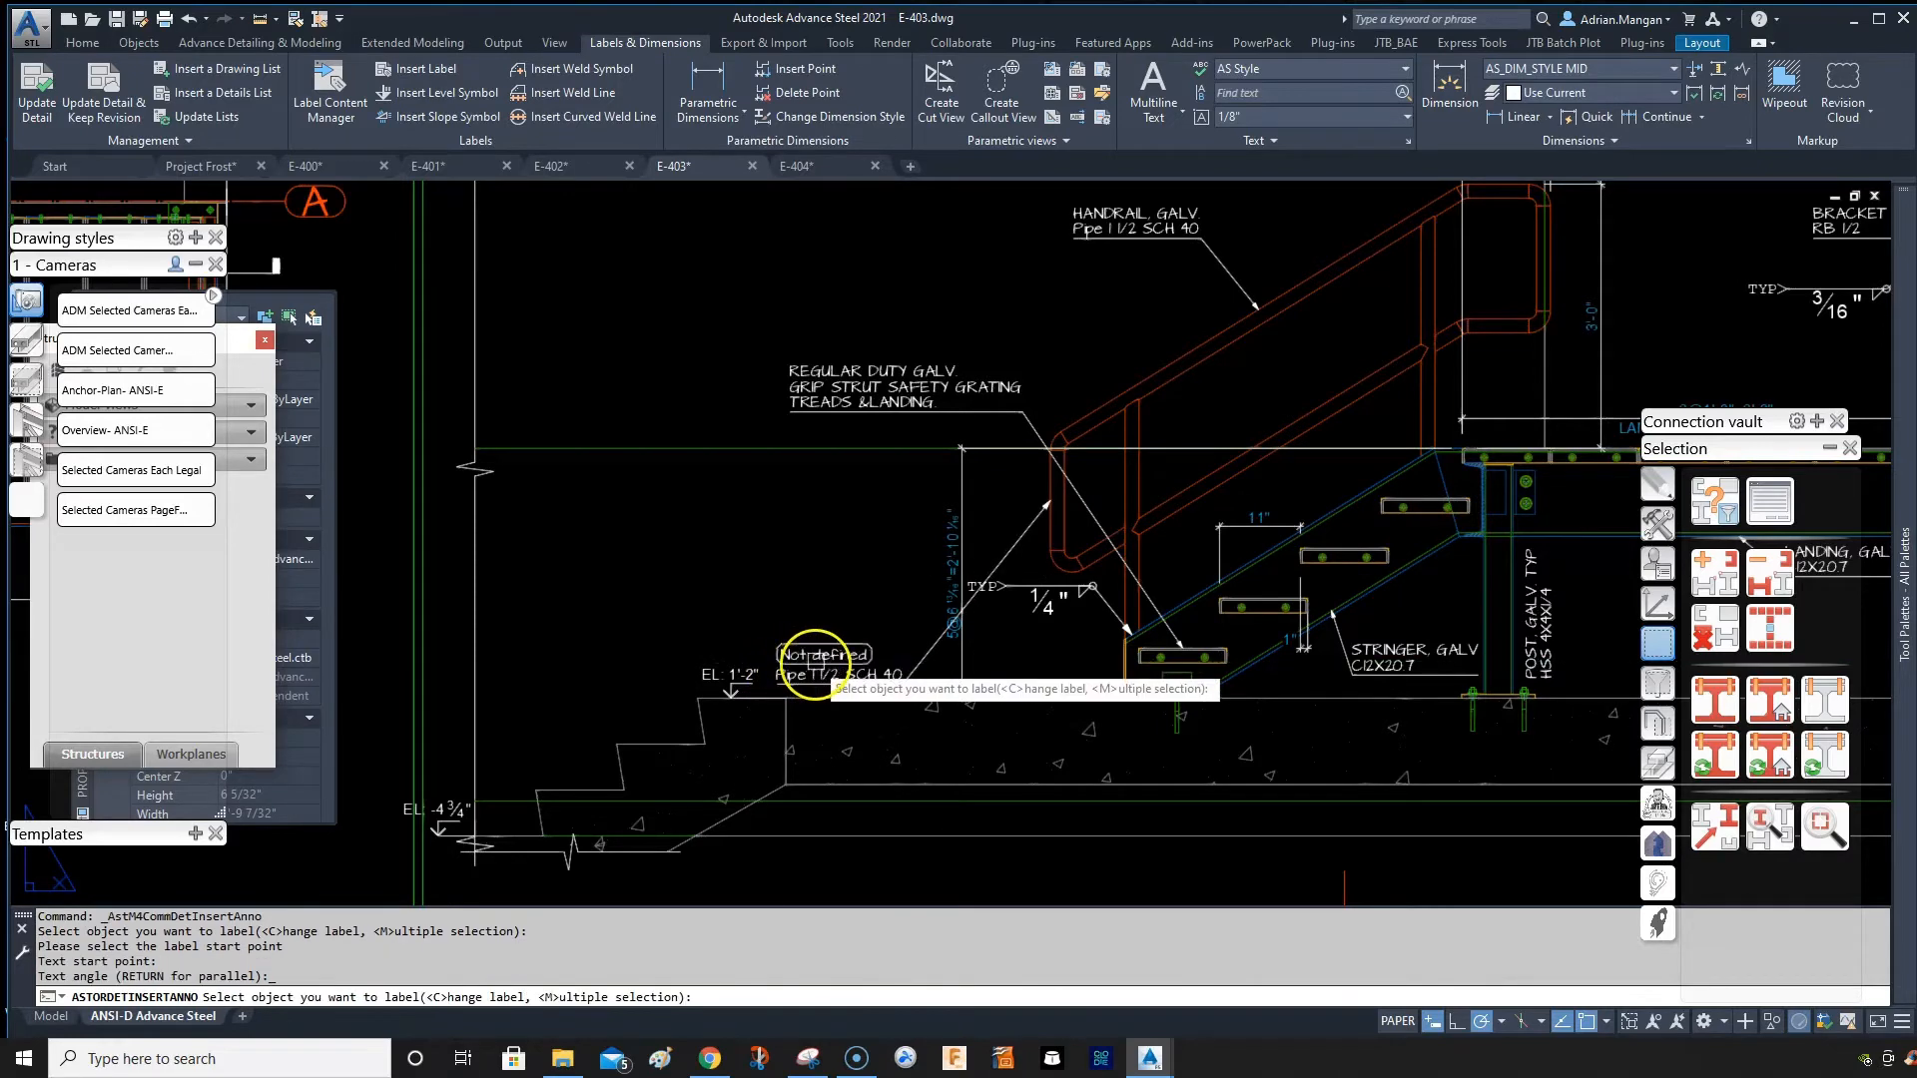
pyautogui.click(813, 660)
pyautogui.write('VIF')
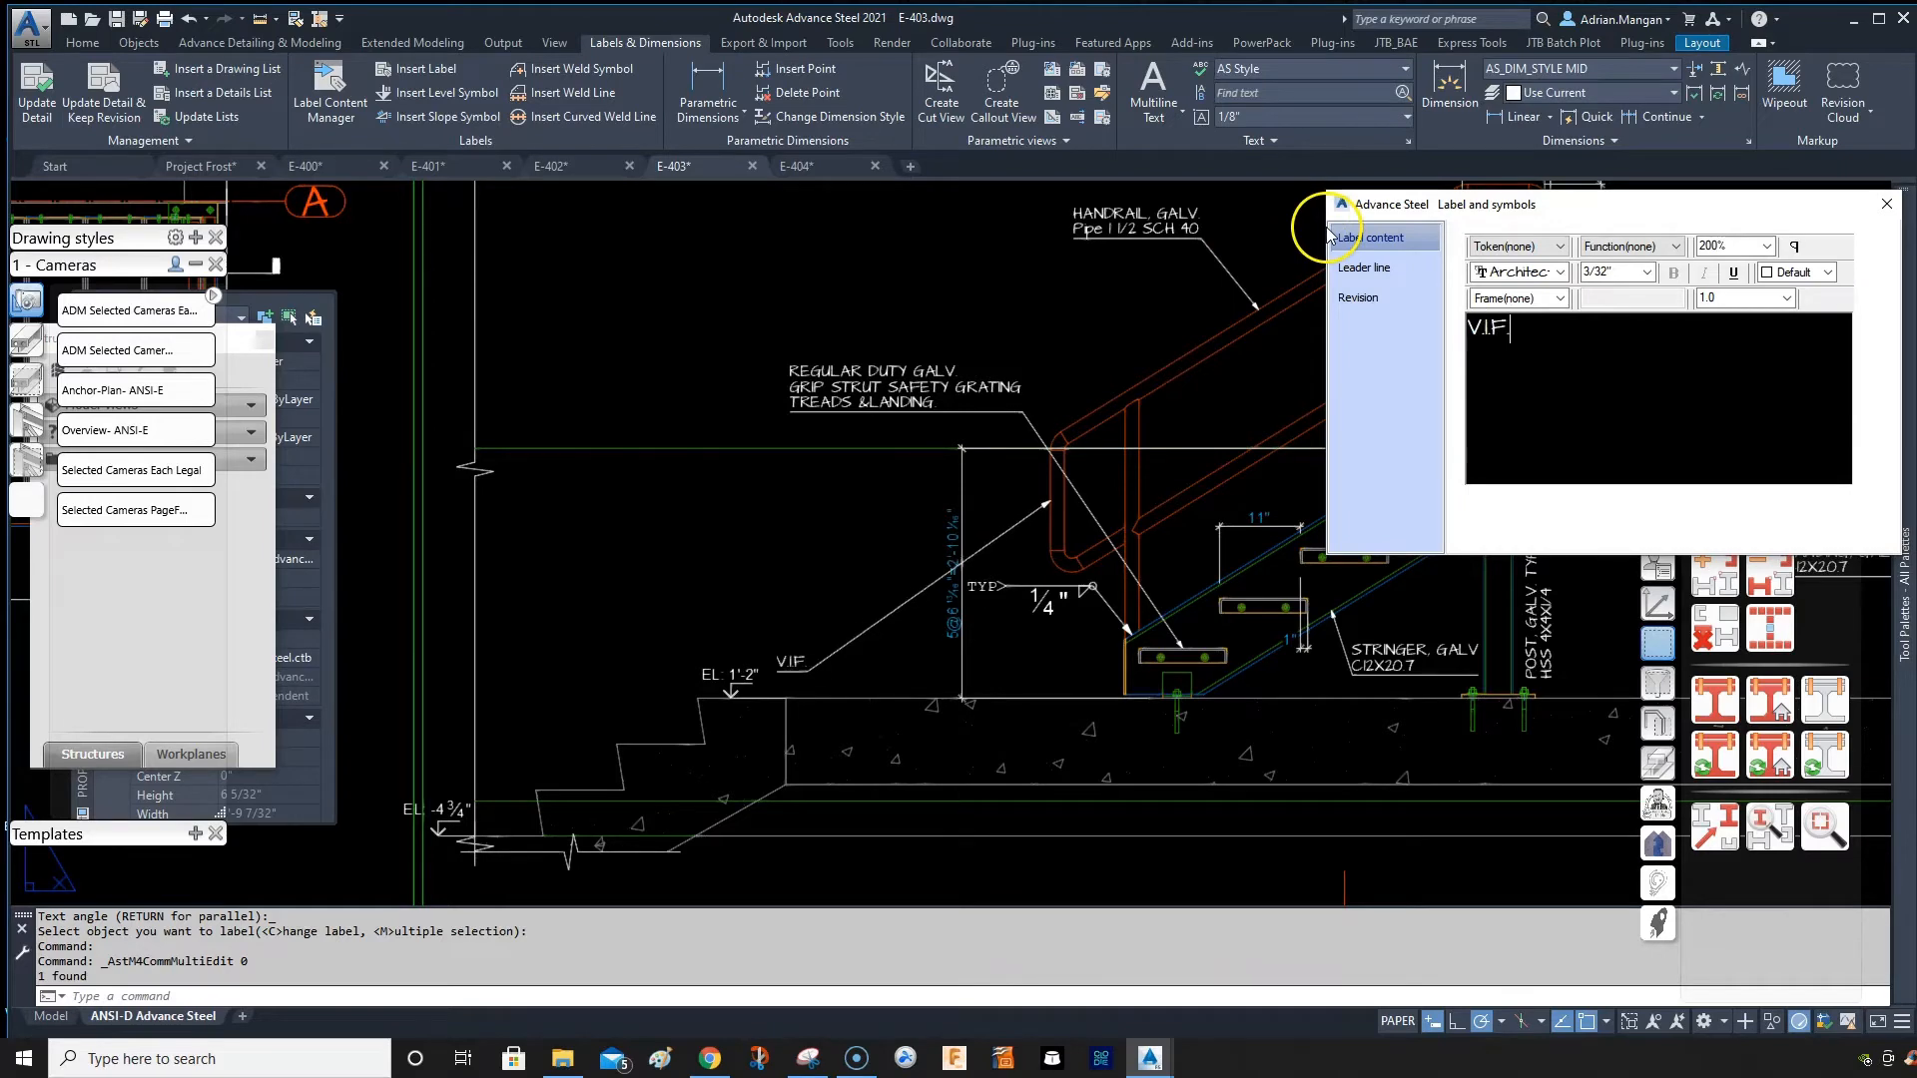
# Select the VIF label text and choose a font from the Label content dropdown.
pyautogui.doubleClick(1486, 327)
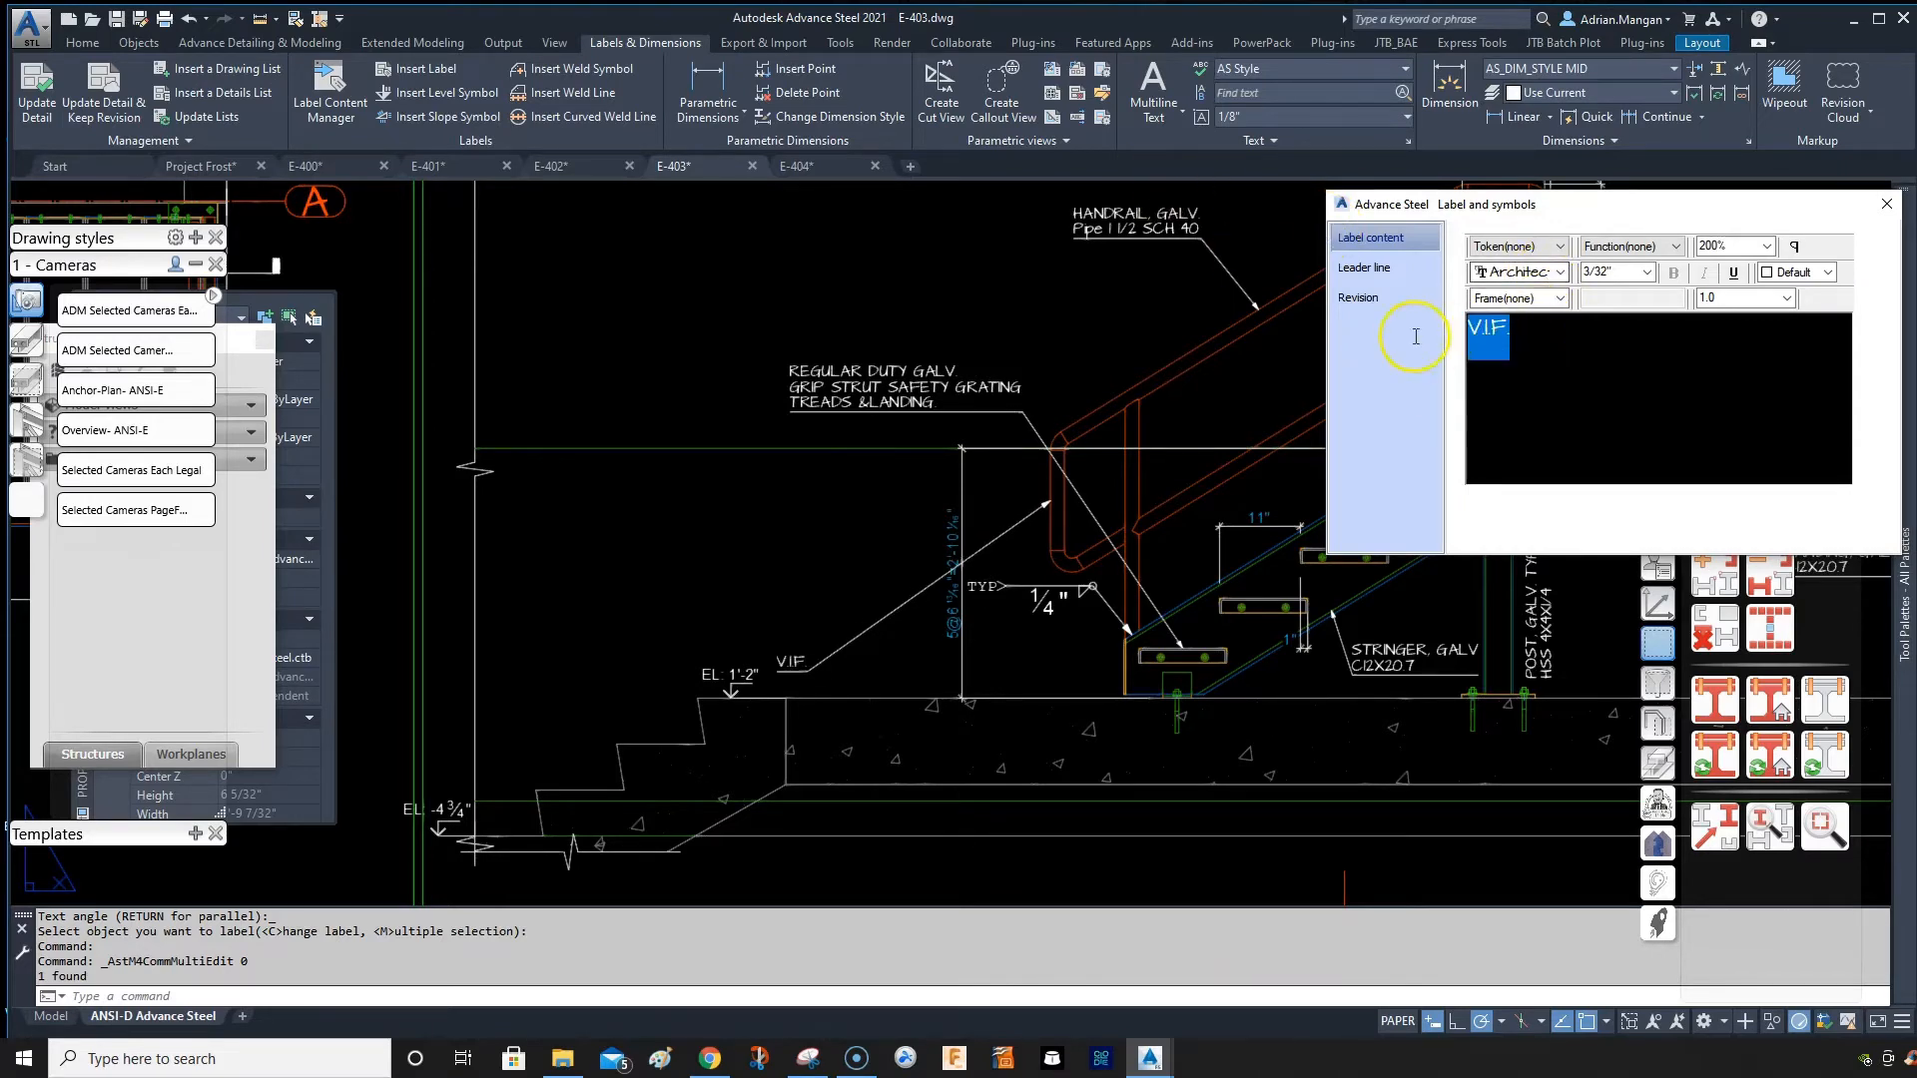
pyautogui.click(1559, 271)
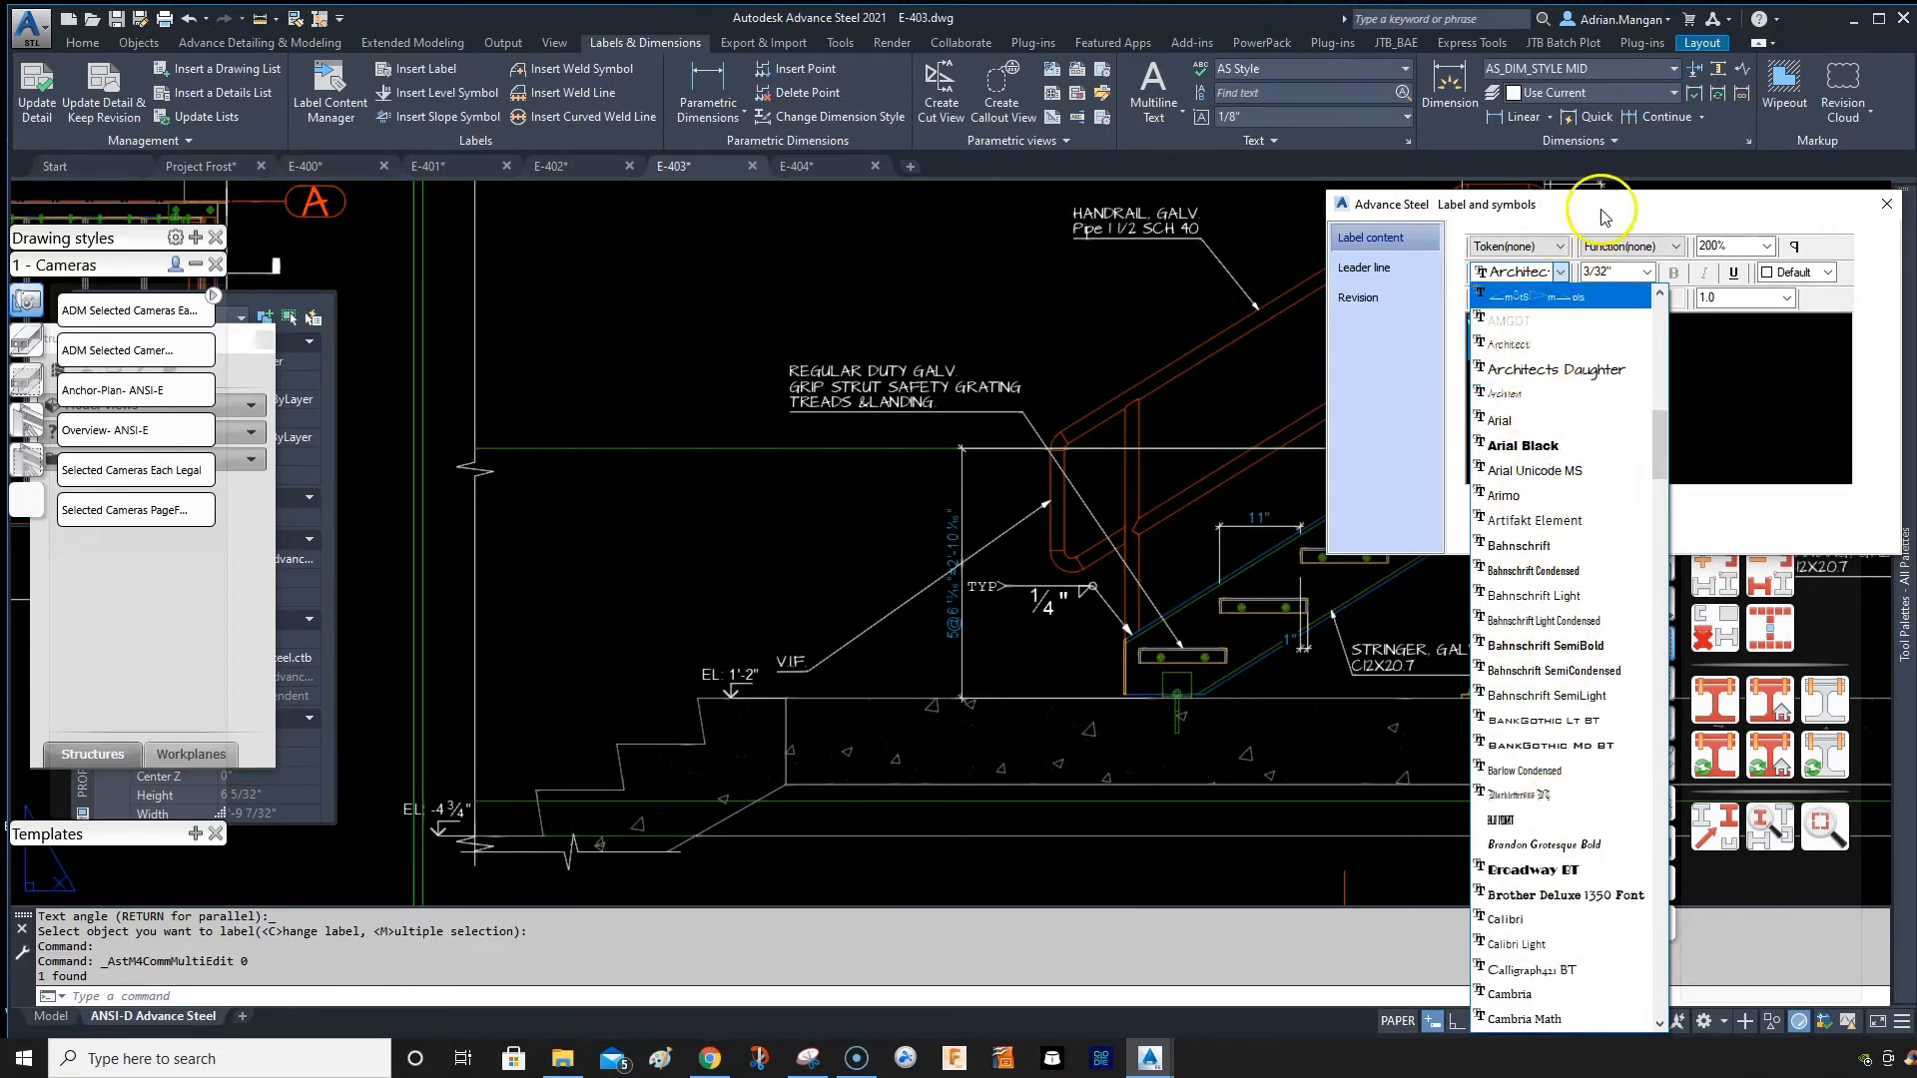
pyautogui.click(1358, 297)
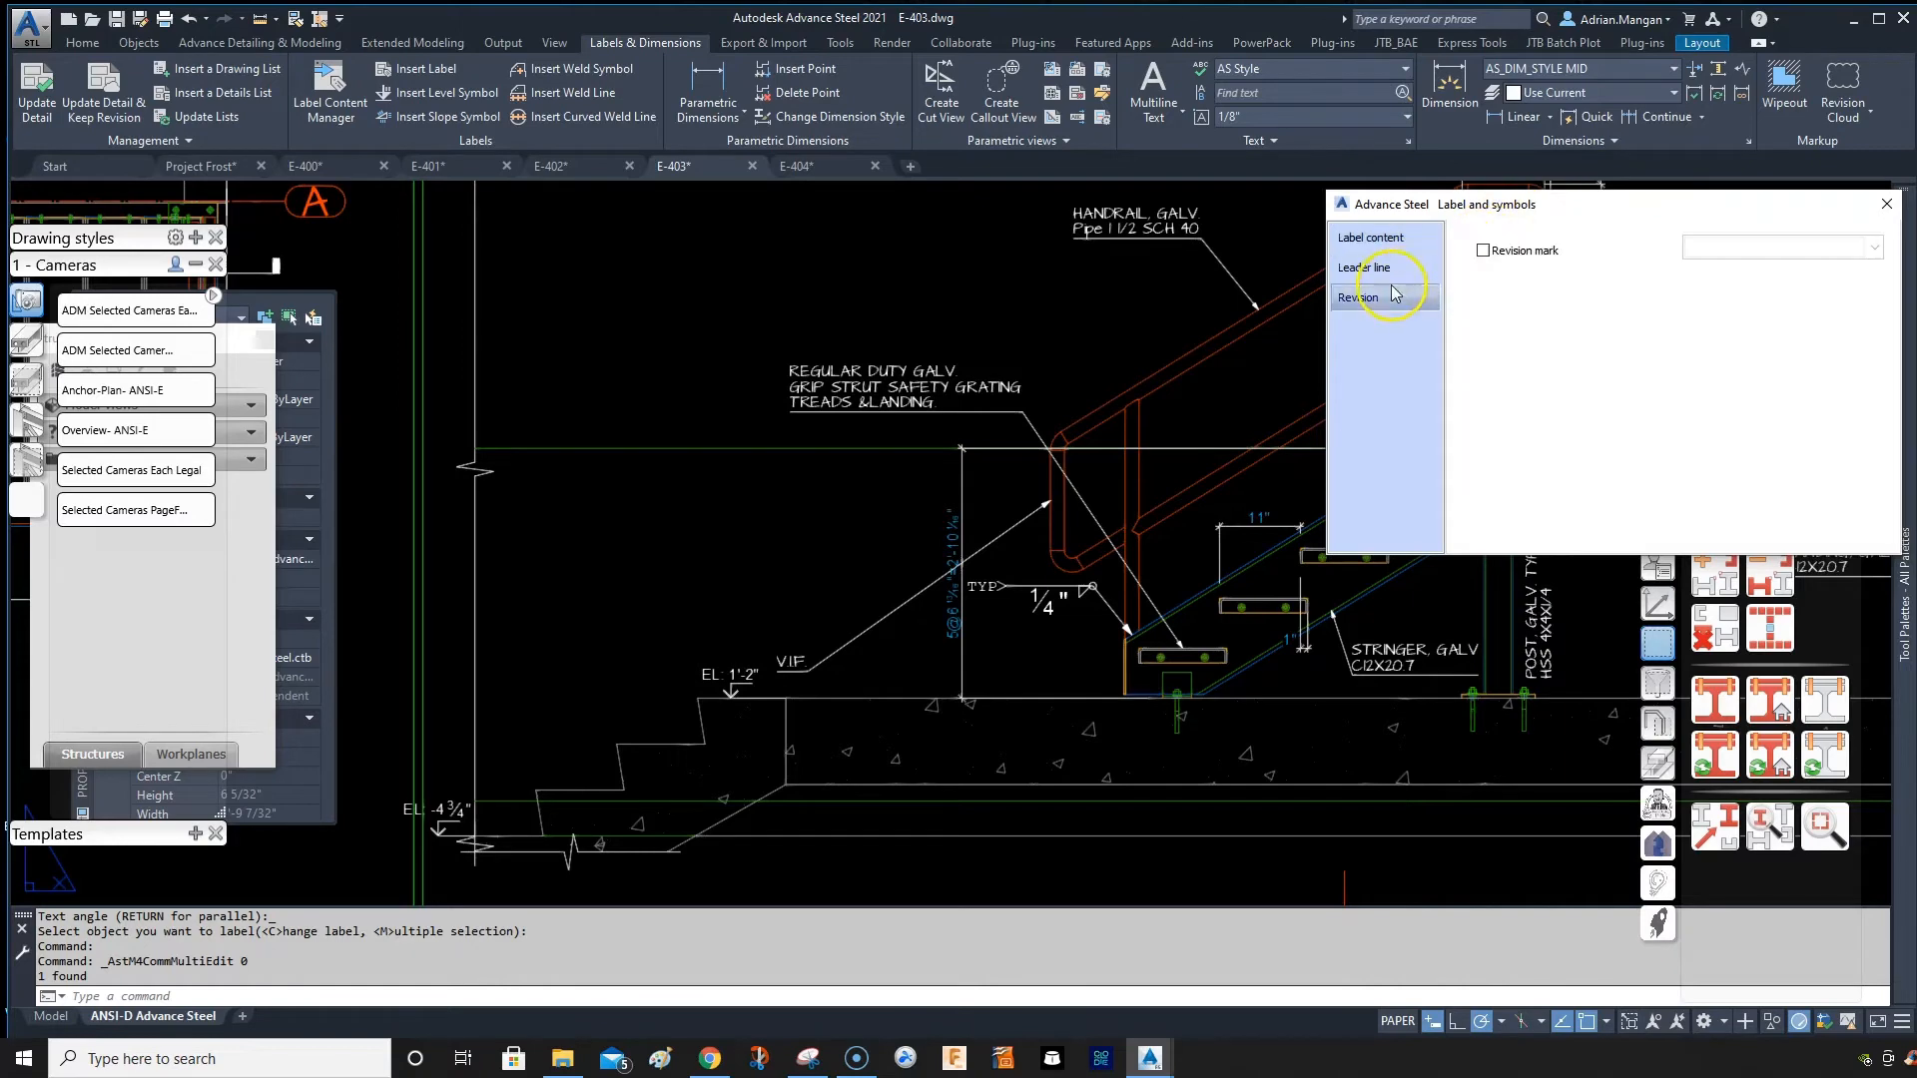
pyautogui.click(1369, 236)
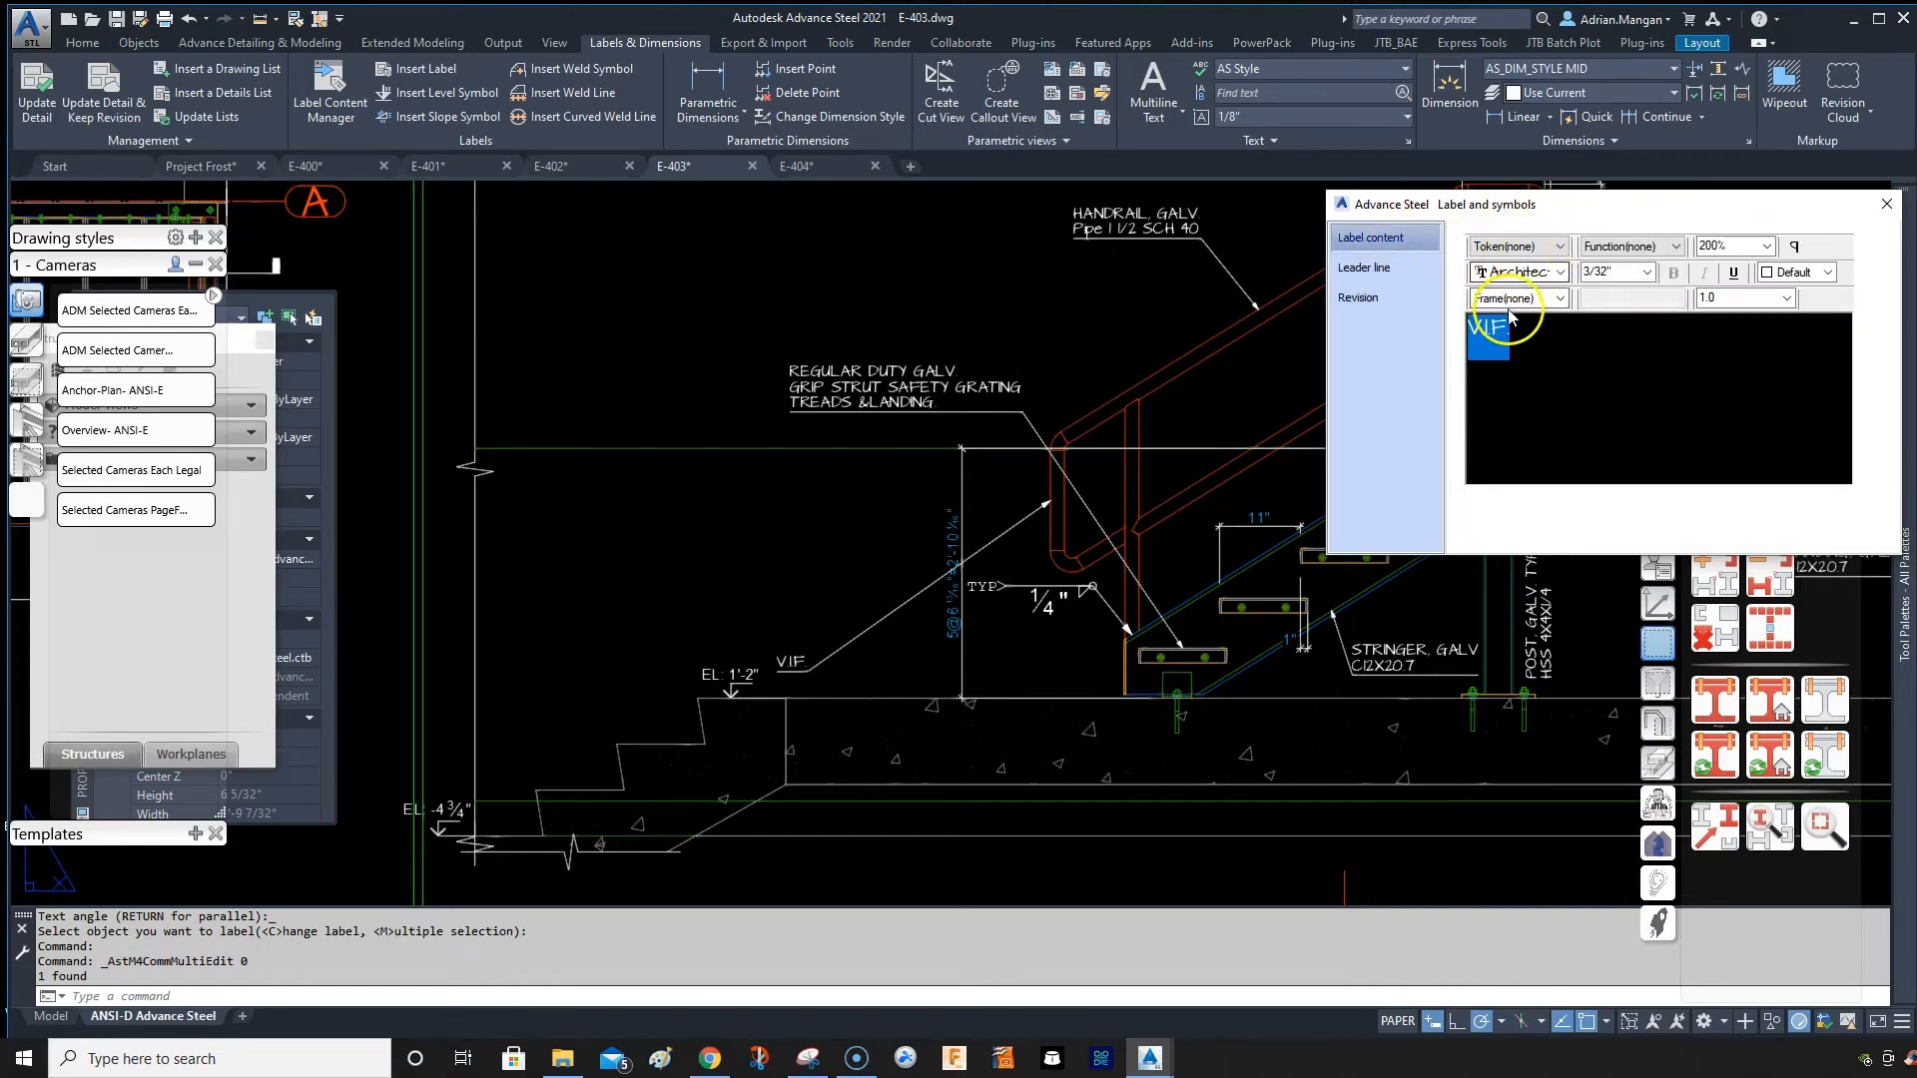
pyautogui.click(1515, 271)
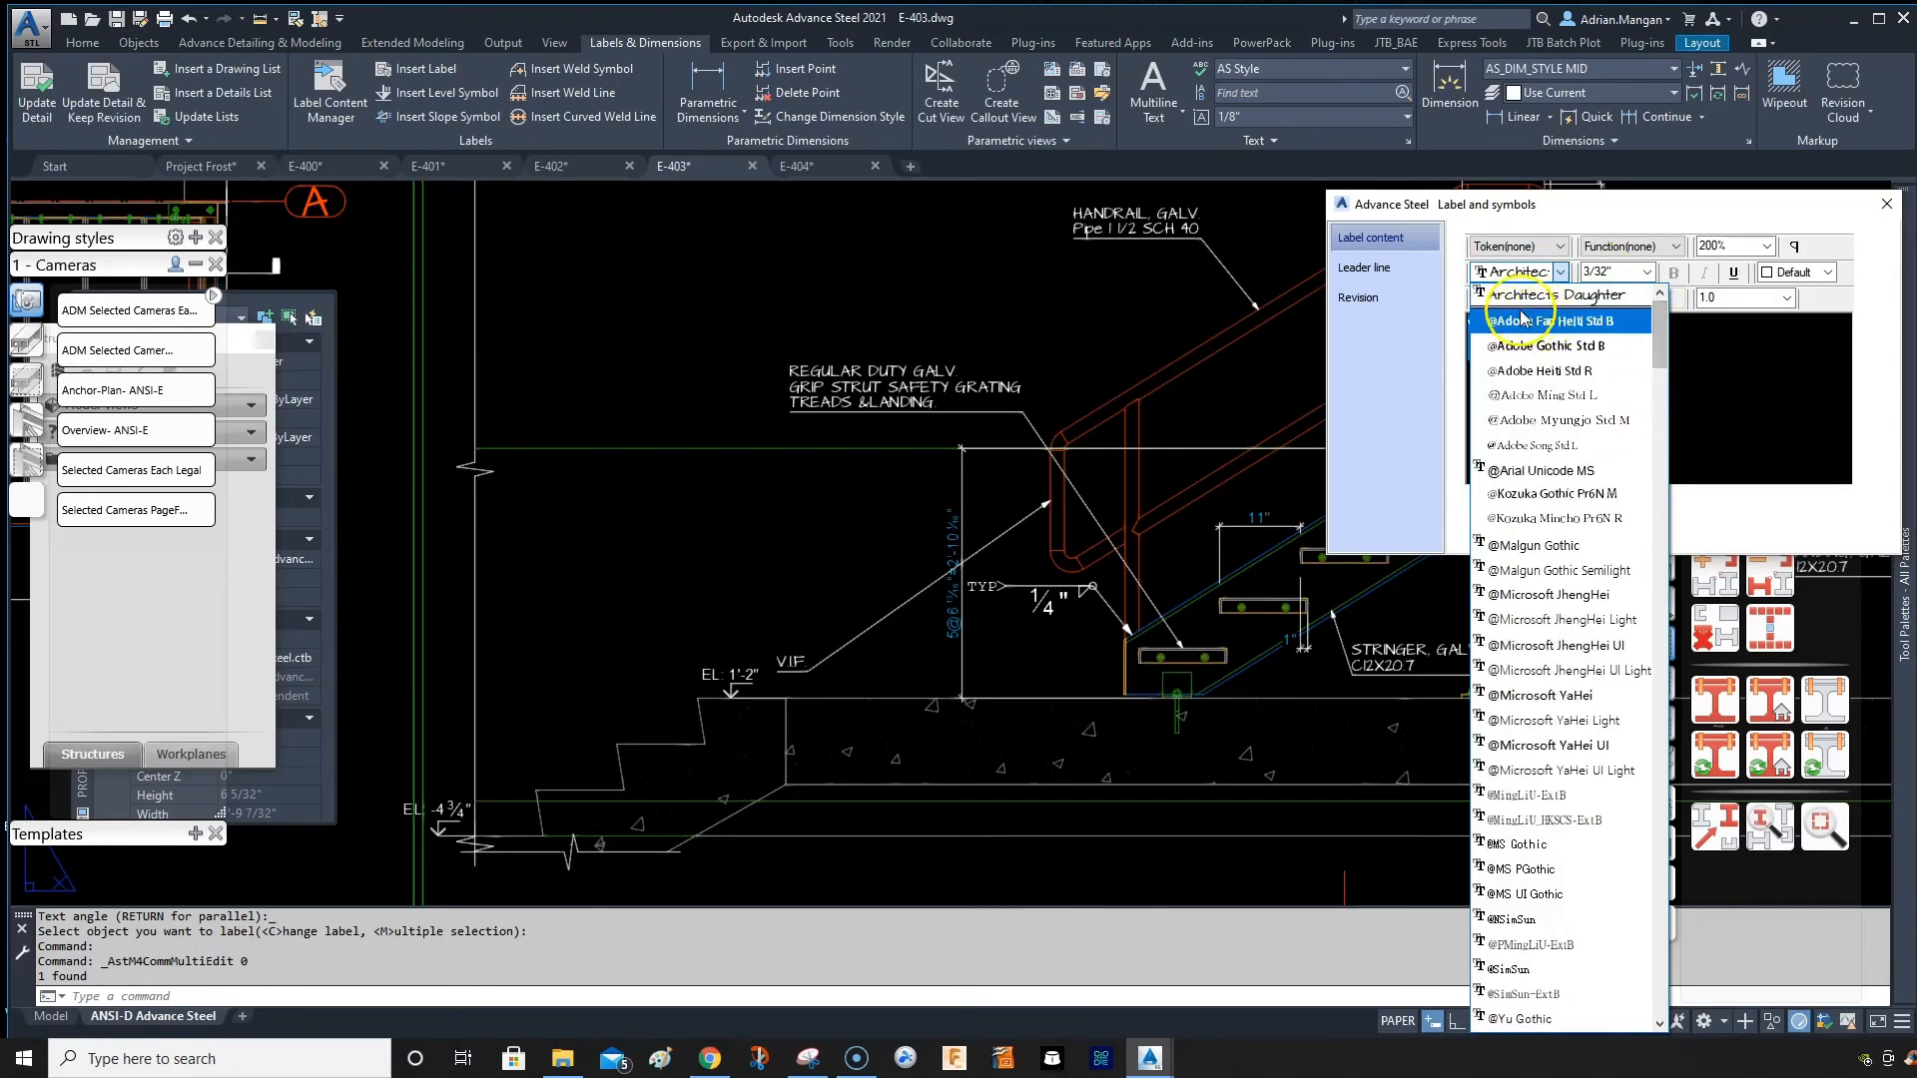
pyautogui.click(1363, 267)
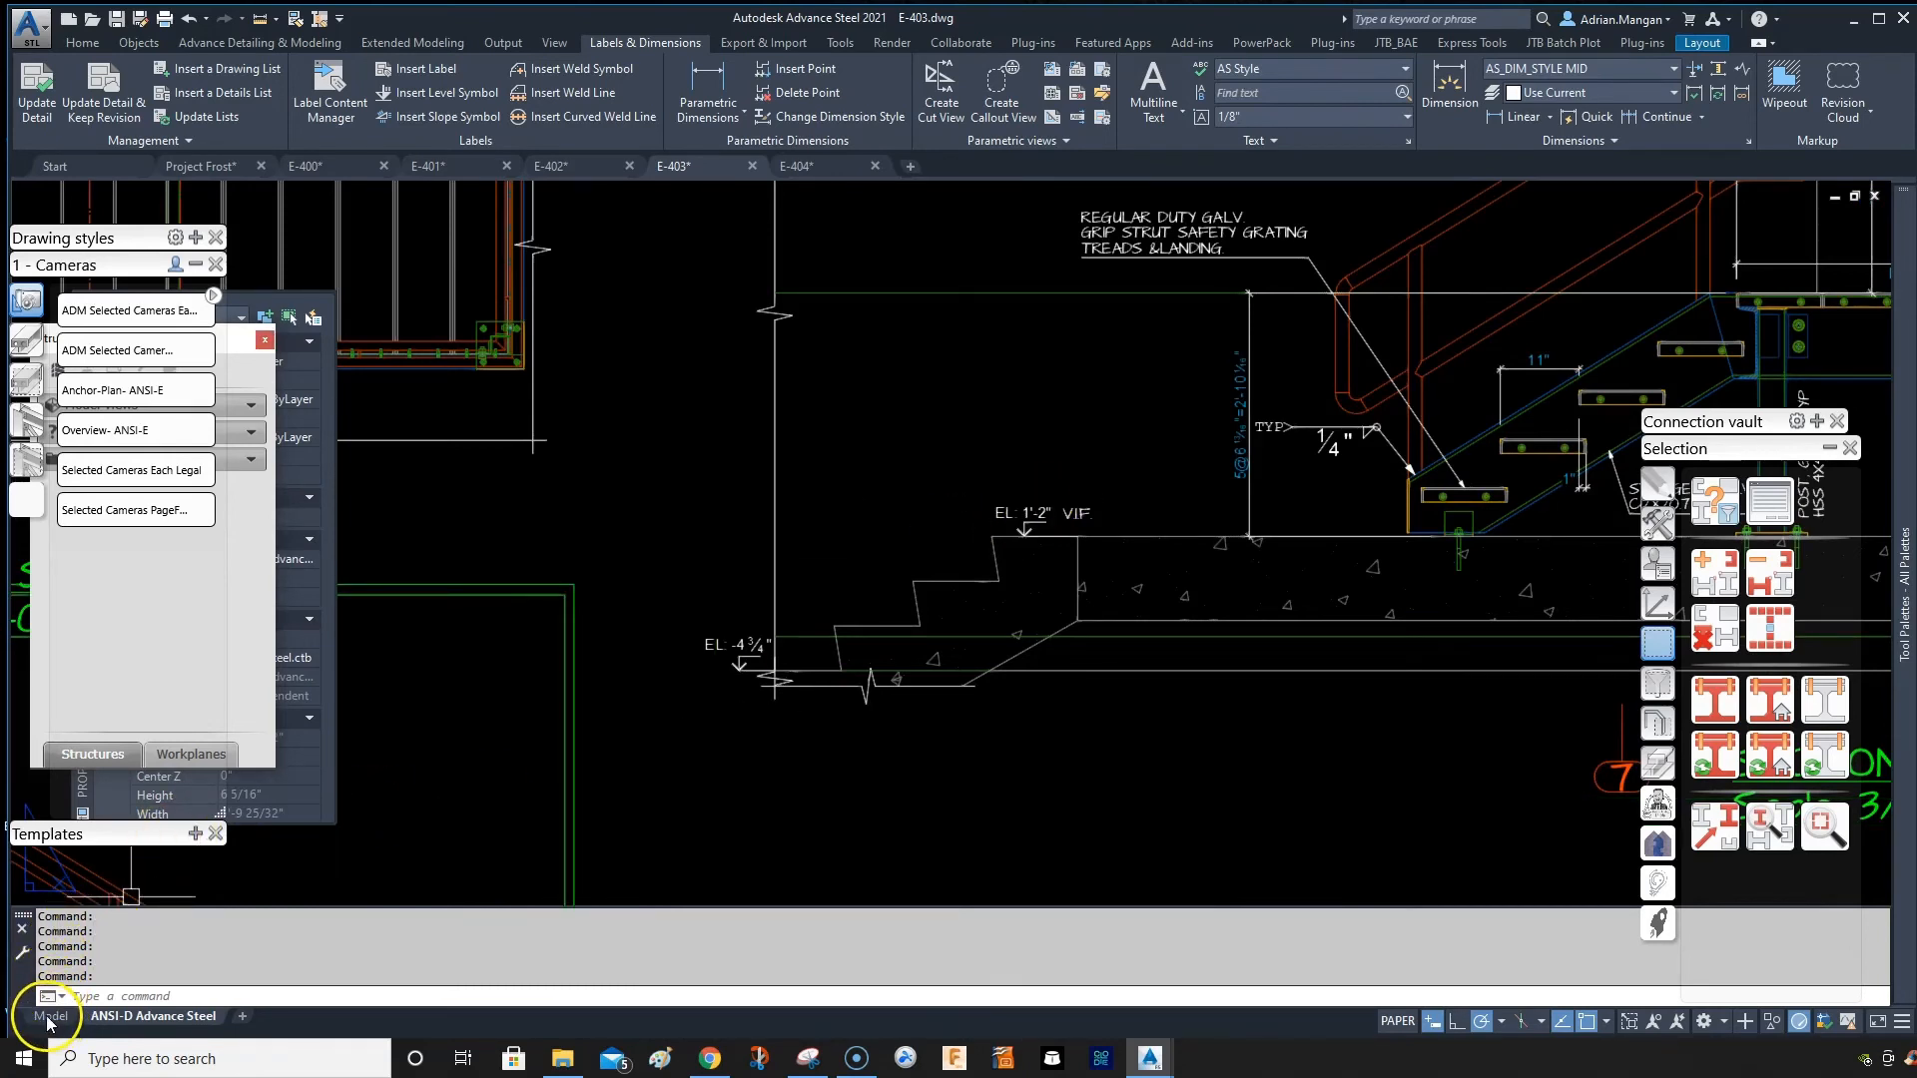
pyautogui.moveTo(382, 1027)
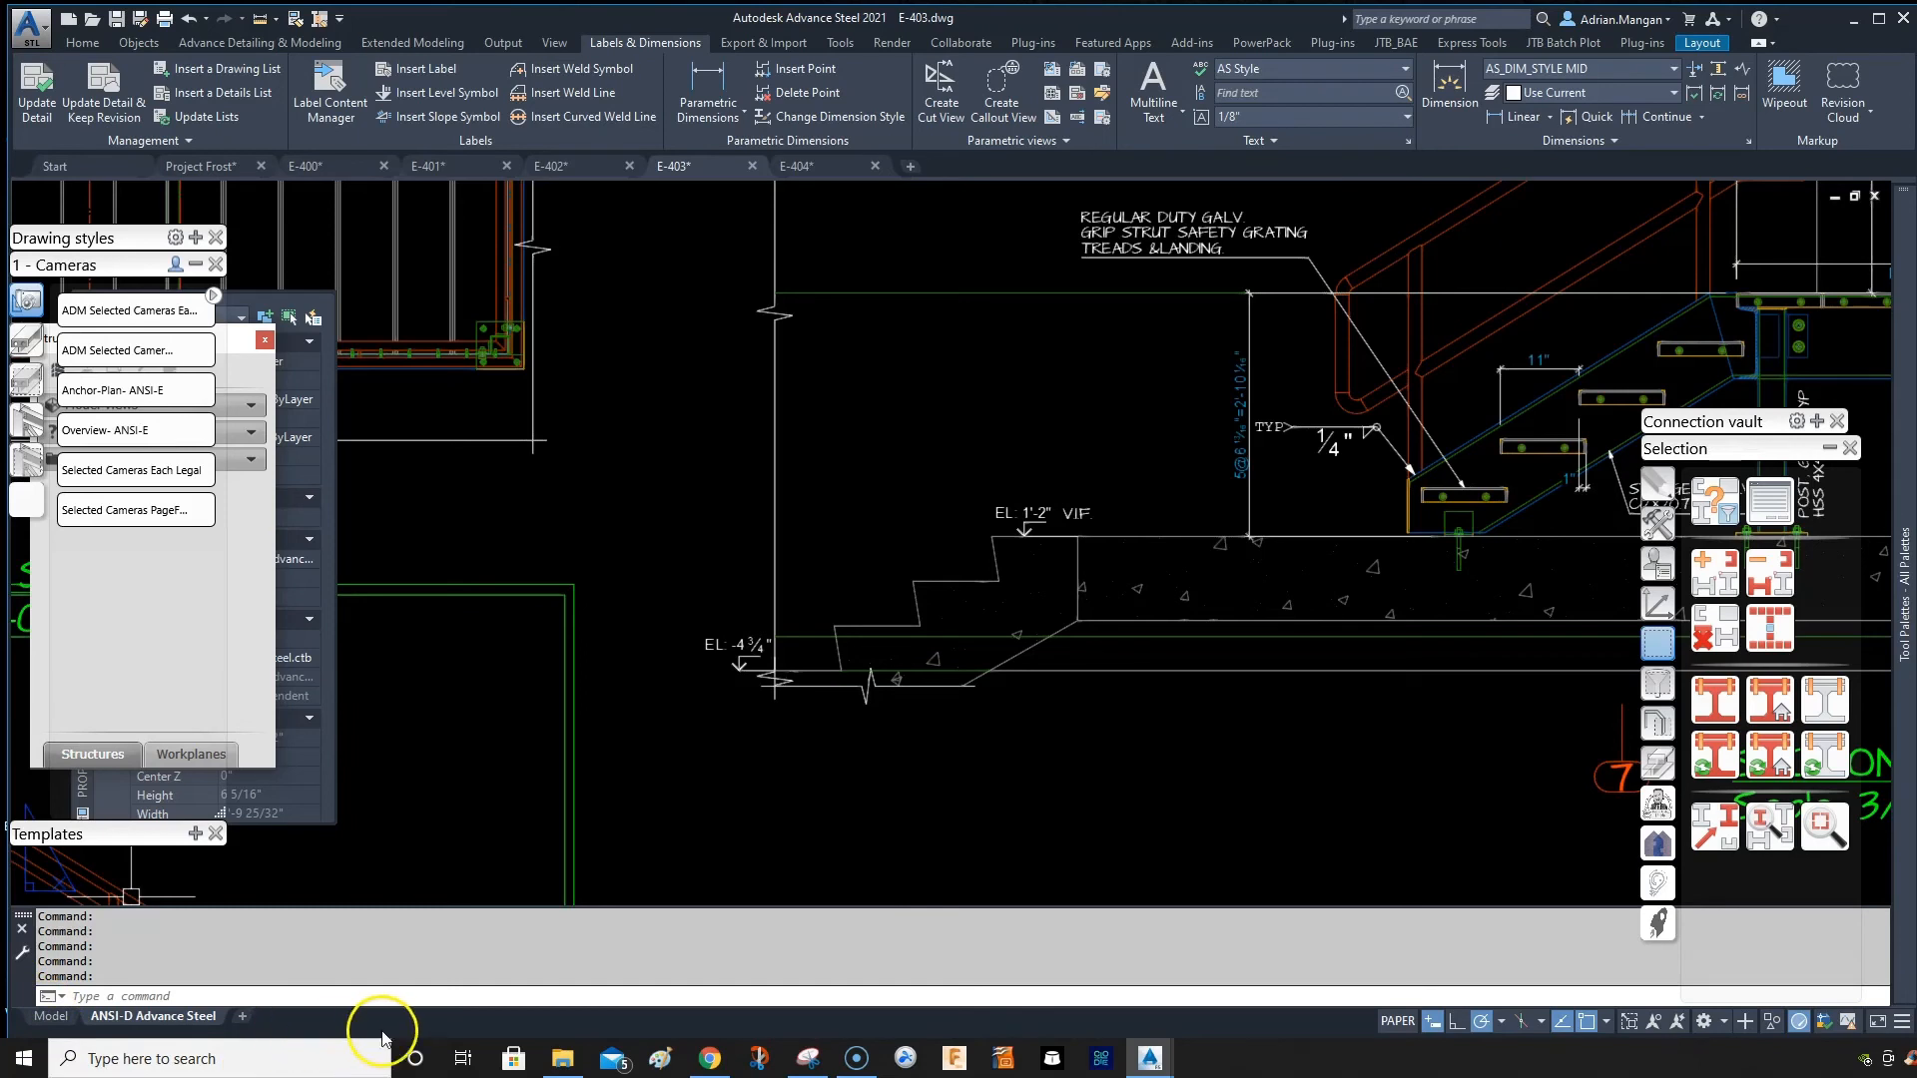